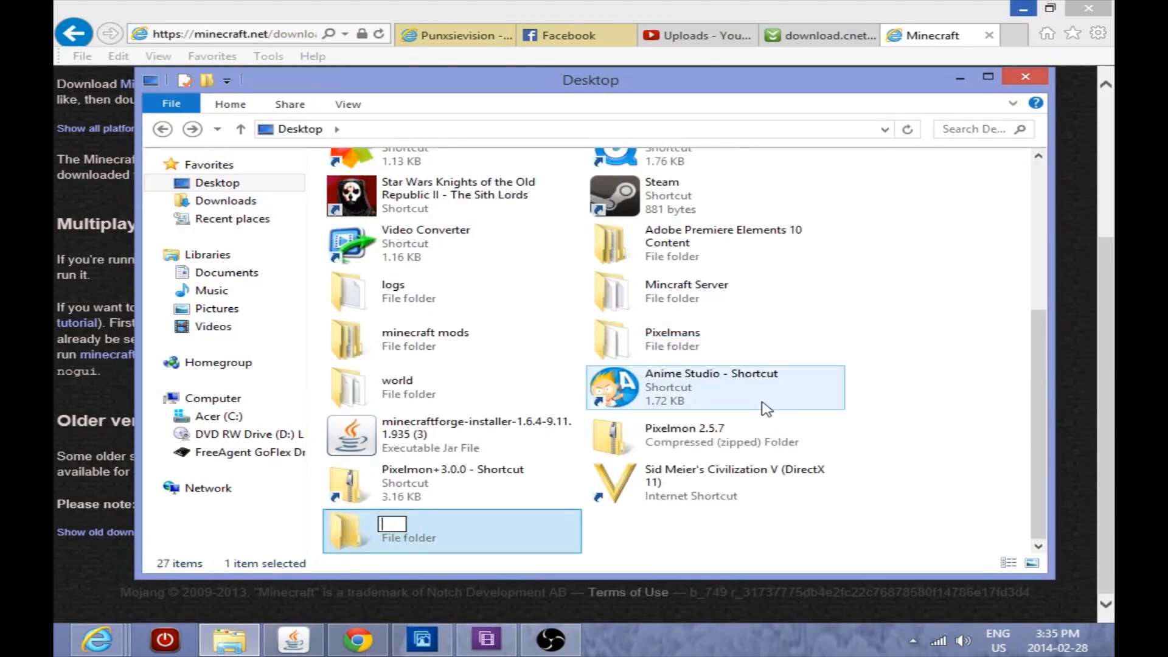
Name the new Desktop folder 'Minecraft Server 2' and confirm it.
type("Minecraft Server 2")
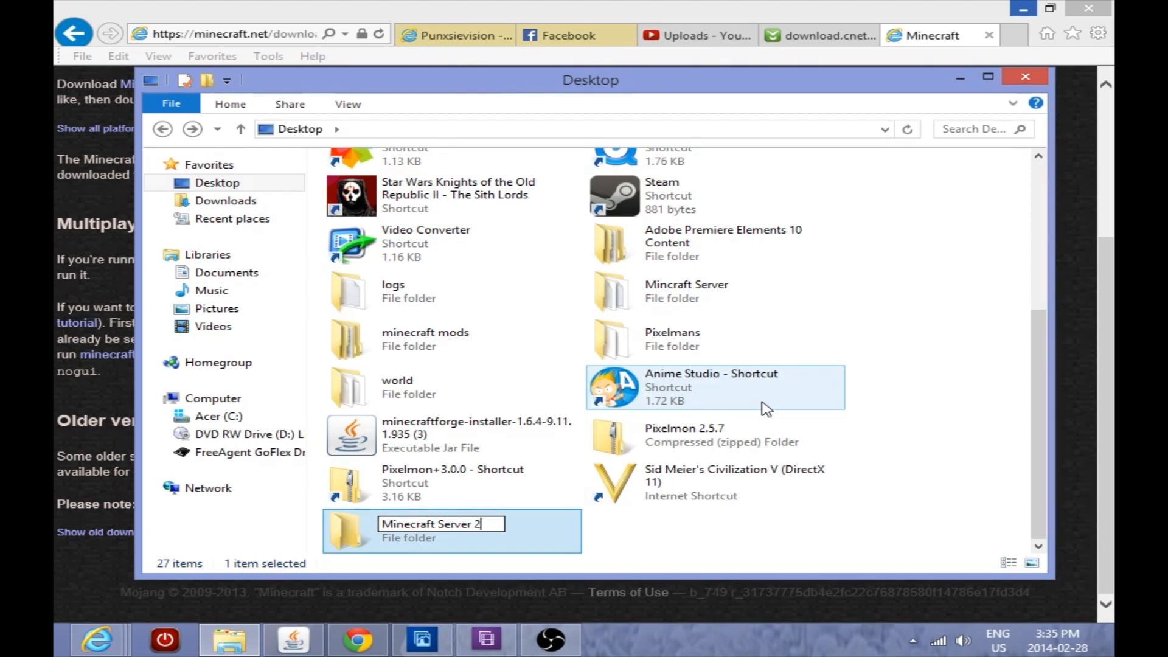
left_click(715, 435)
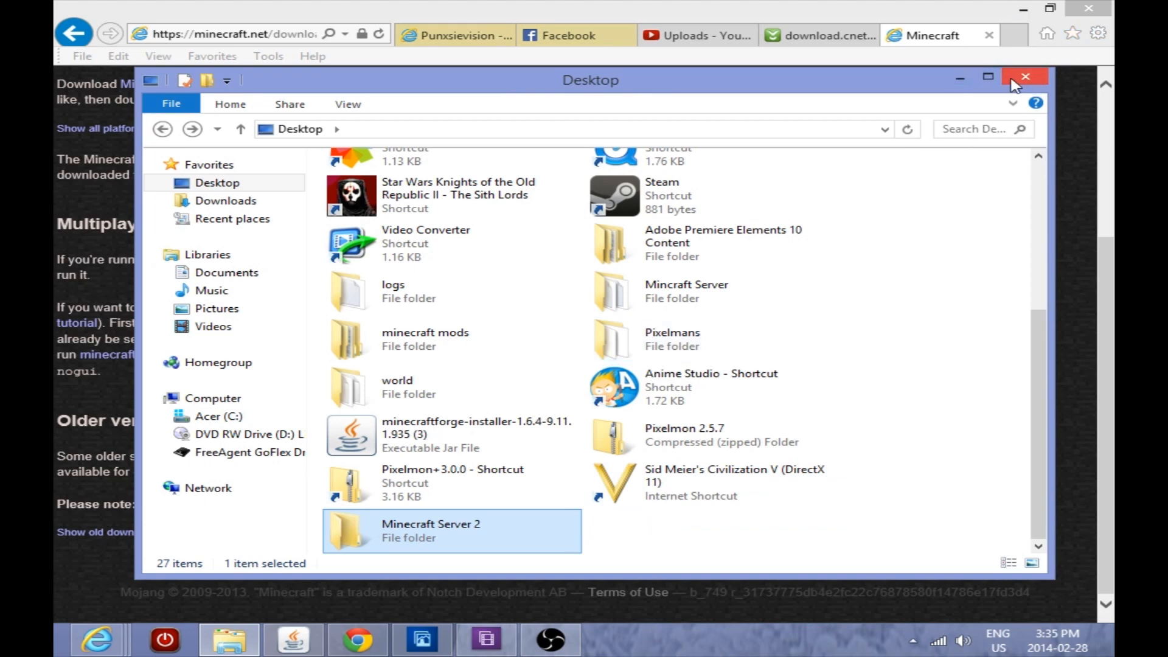
Start downloading minecraft_server.1.7.5.exe with the Save as option.
left_click(1024, 76)
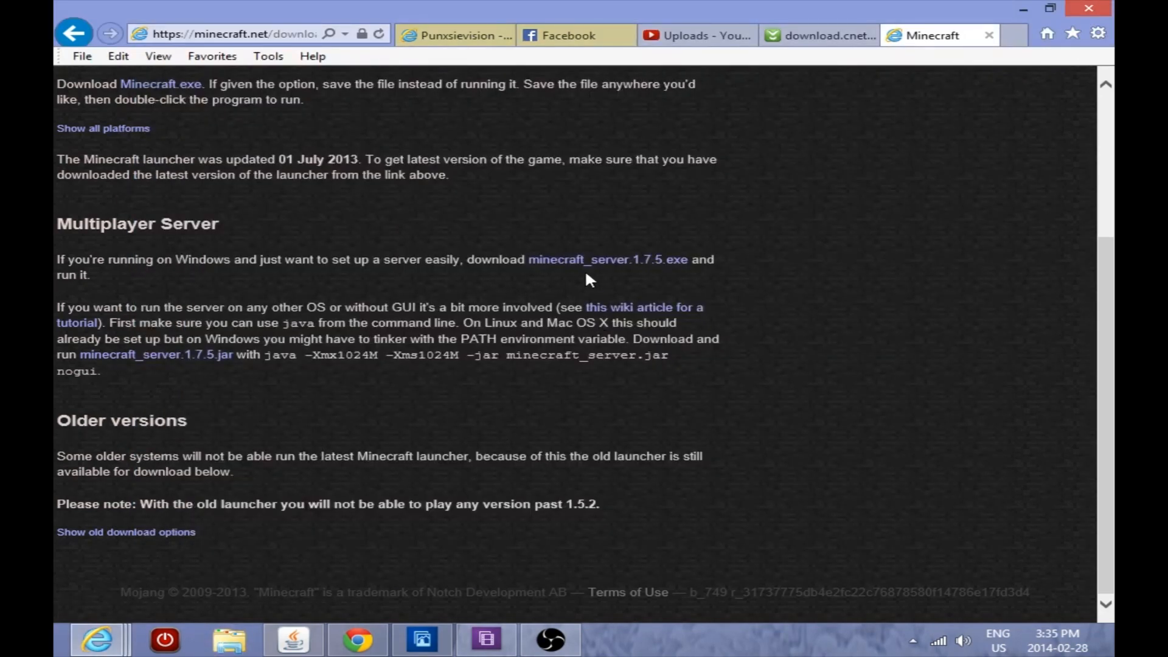
left_click(611, 259)
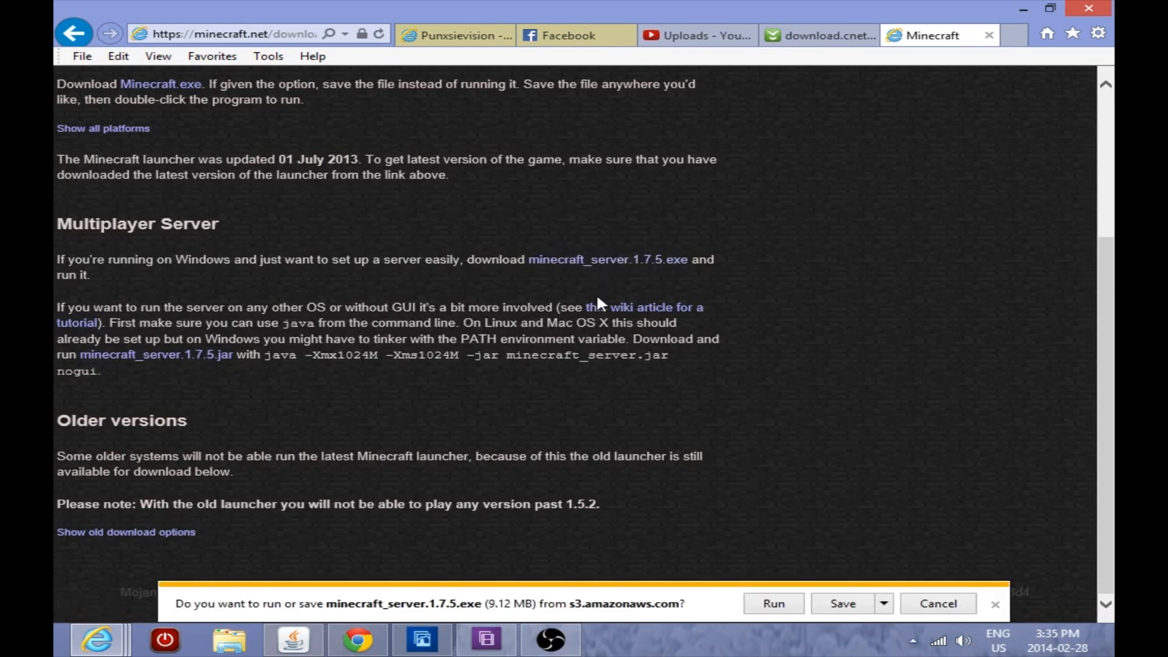
left_click(883, 603)
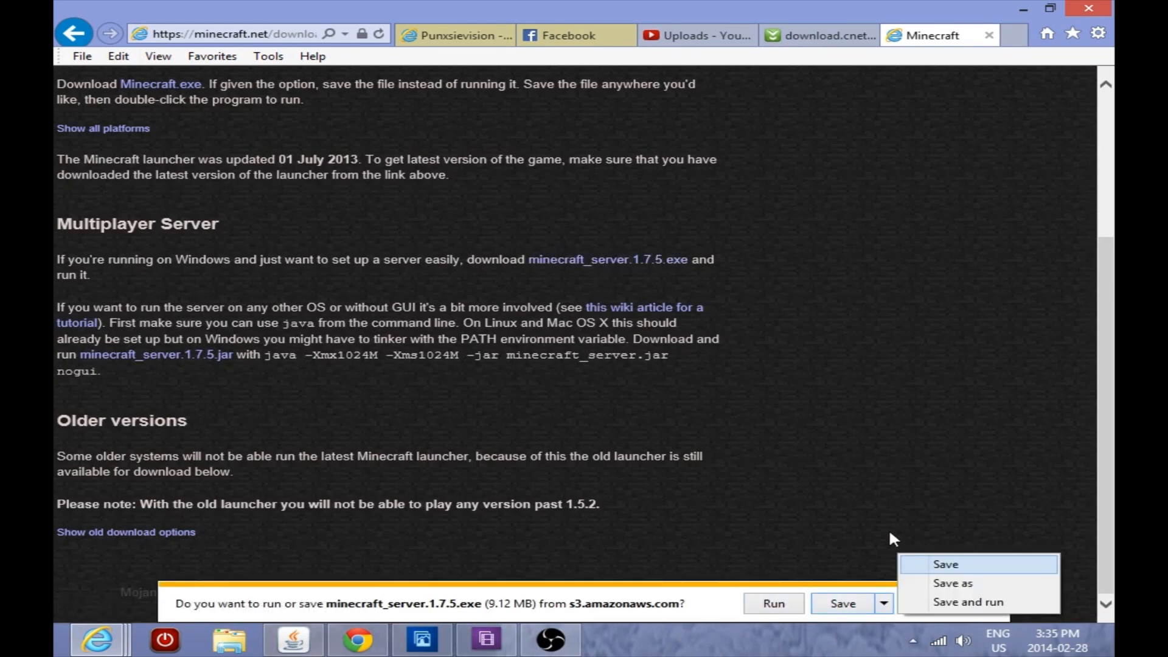
left_click(953, 582)
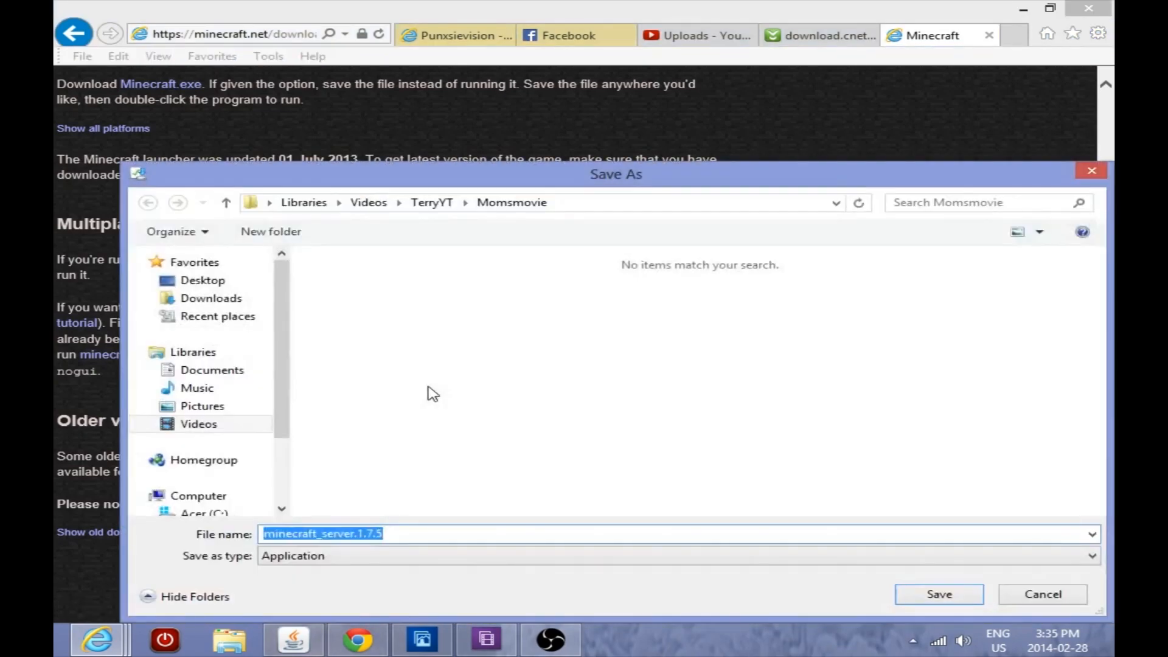
Save the server file into Desktop > Minecraft Server 2.
left_click(196, 388)
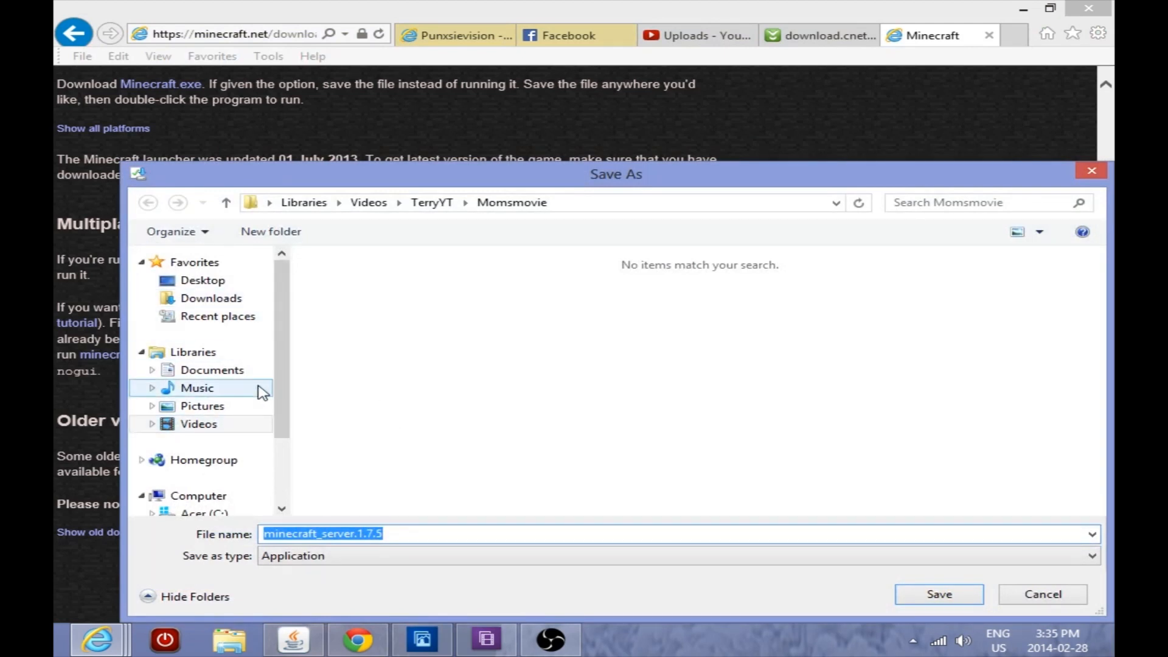
left_click(203, 279)
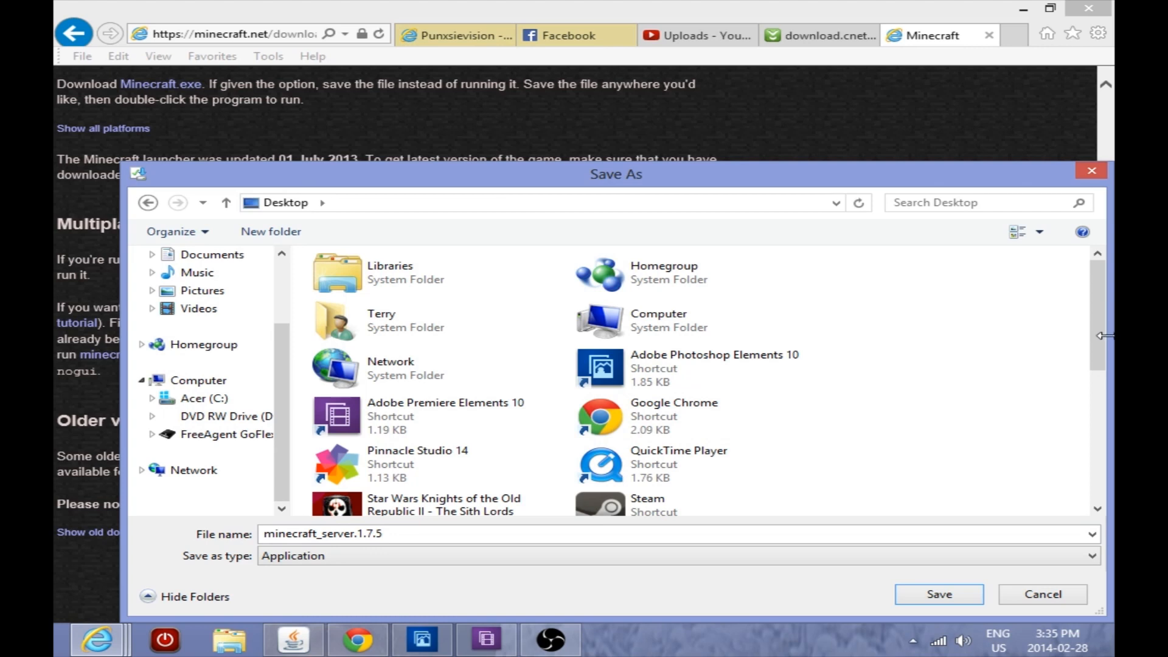
scroll("down", 3)
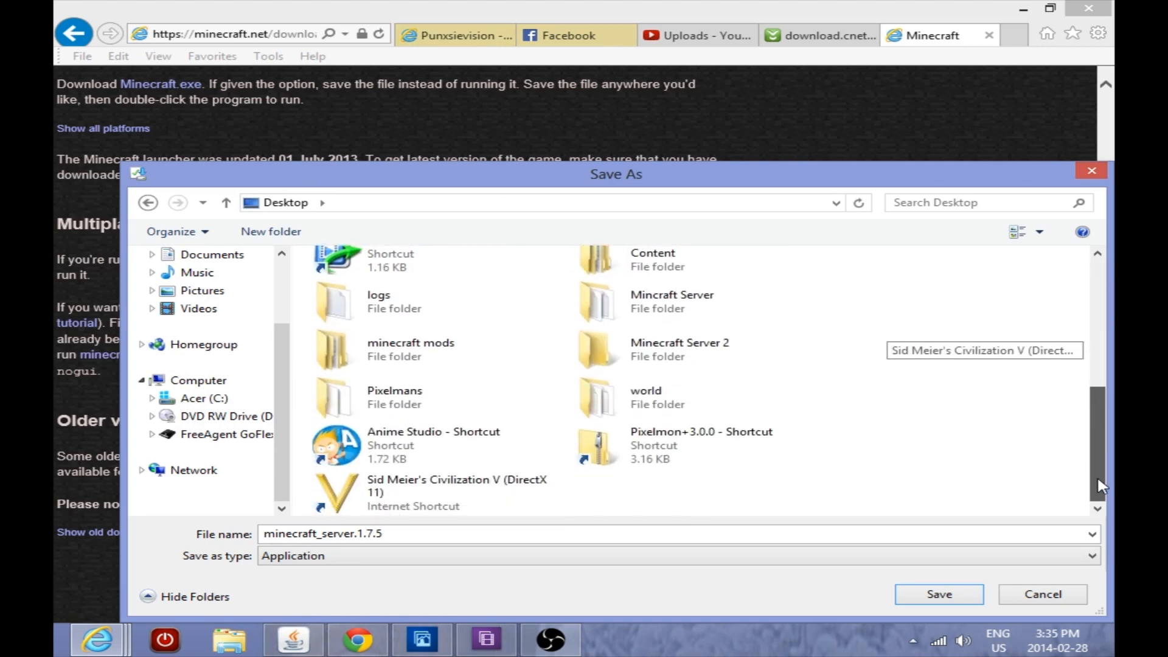
left_click(693, 349)
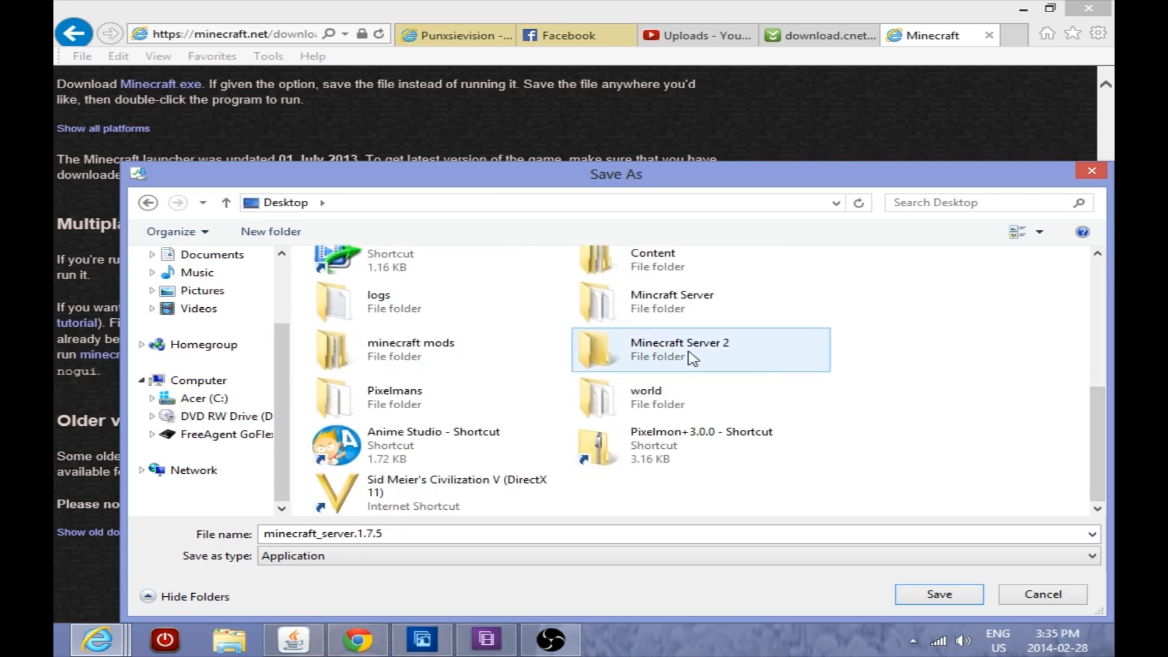
double_click(679, 349)
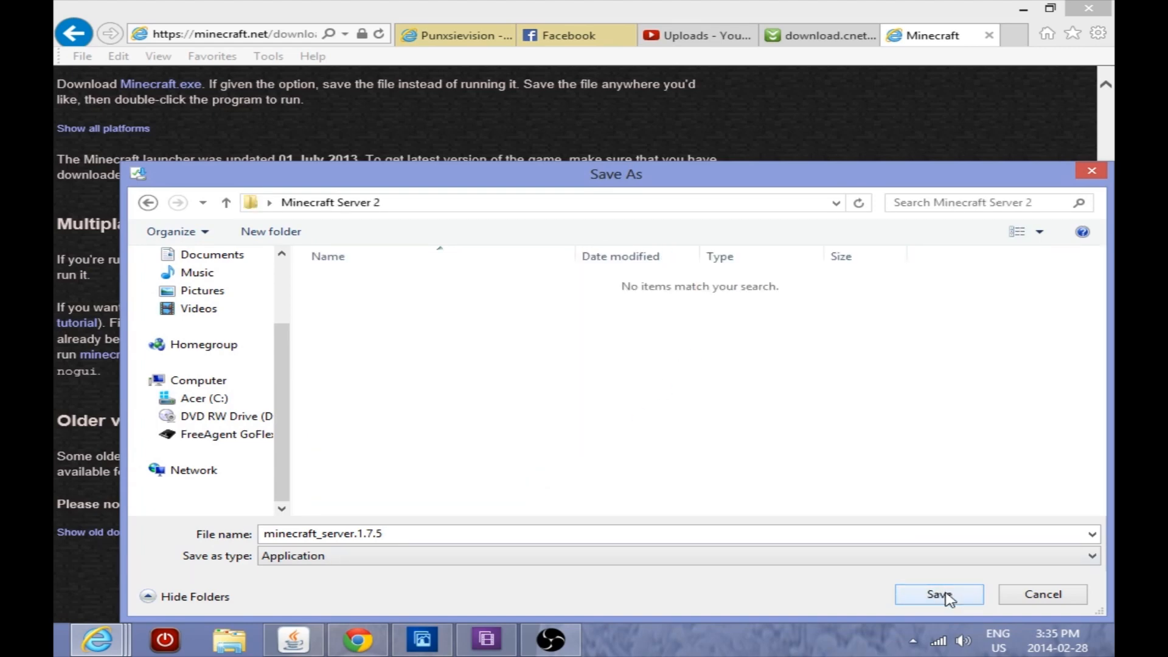
left_click(938, 593)
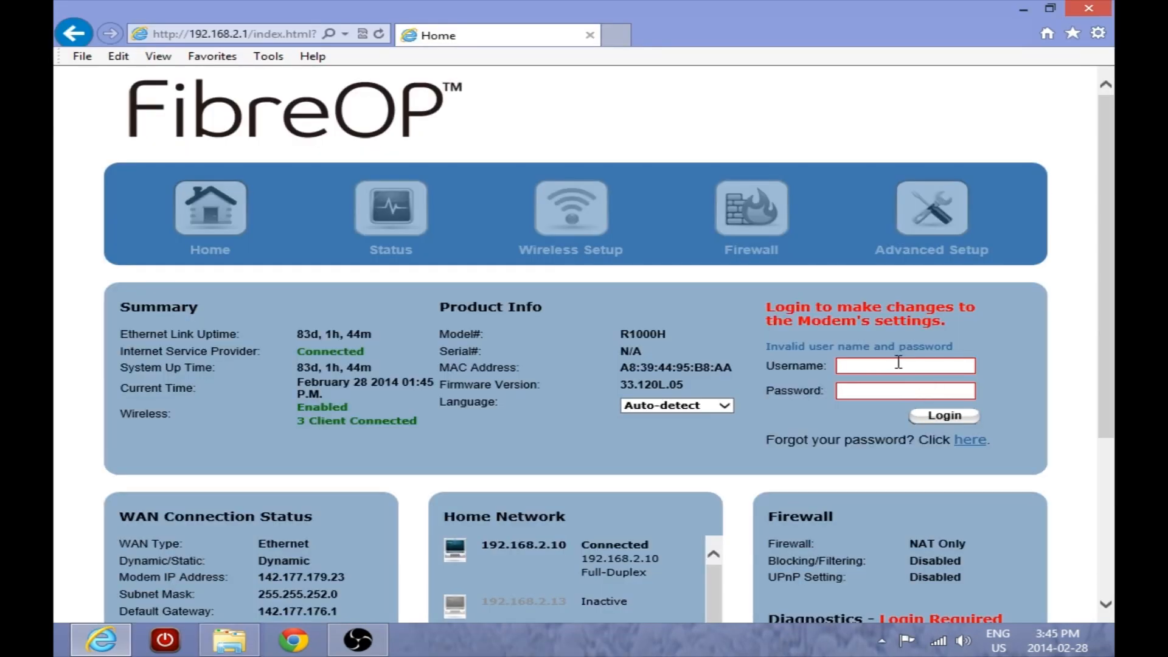
Log in to the FibreOP router as admin and open Firewall settings.
type("admin")
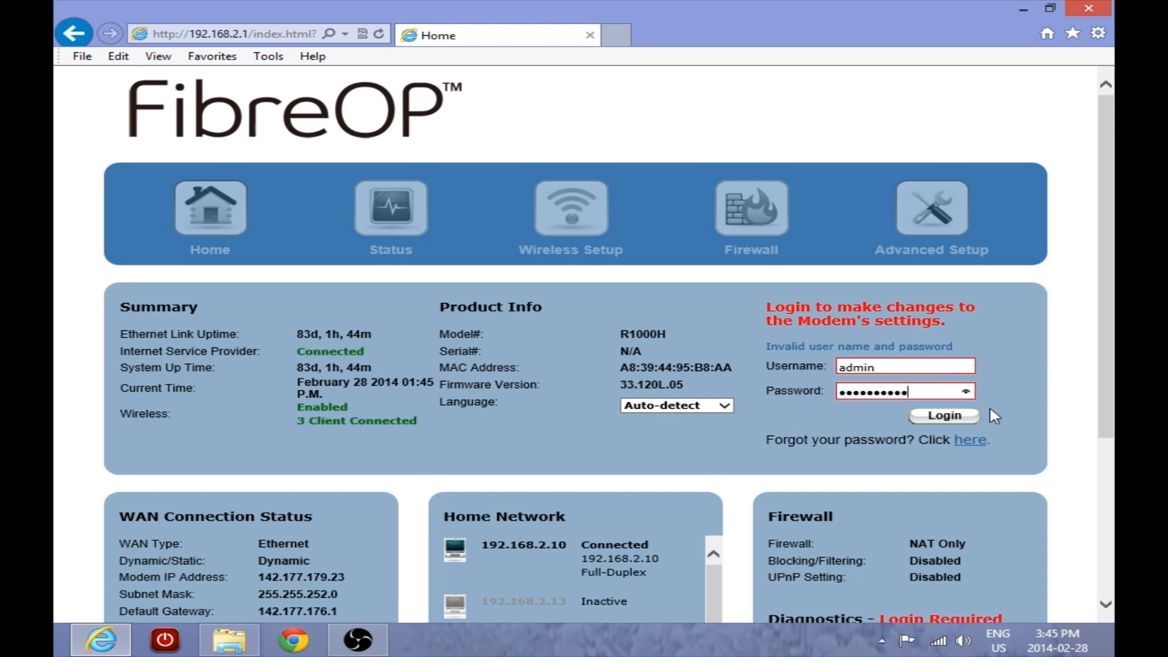
left_click(942, 415)
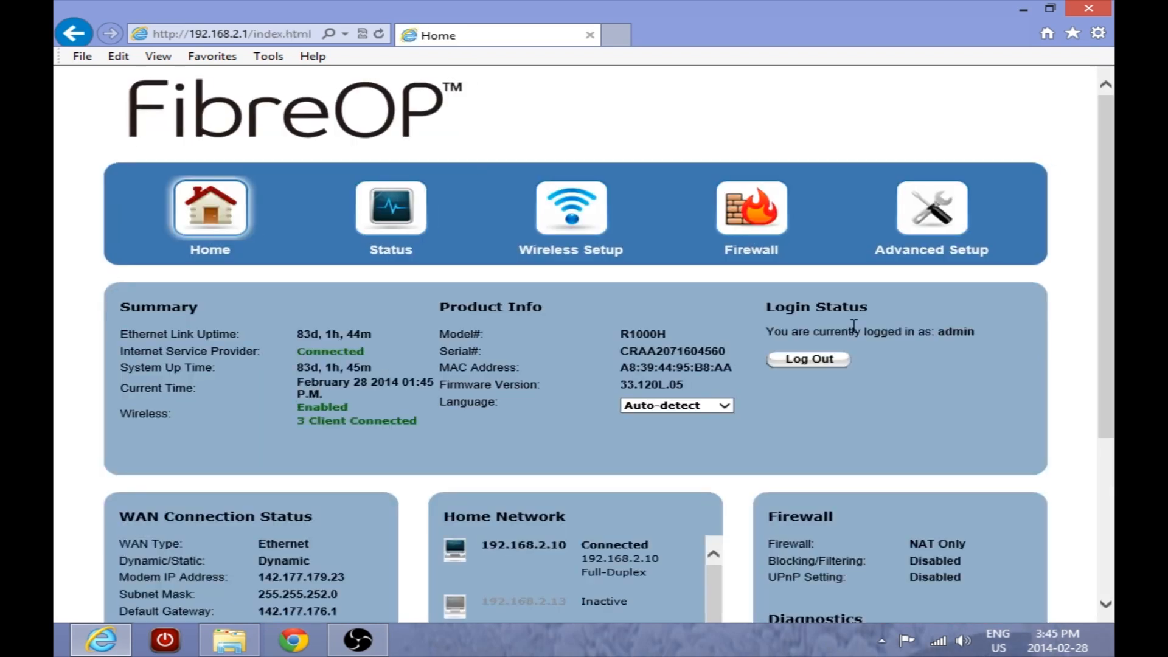
left_click(749, 209)
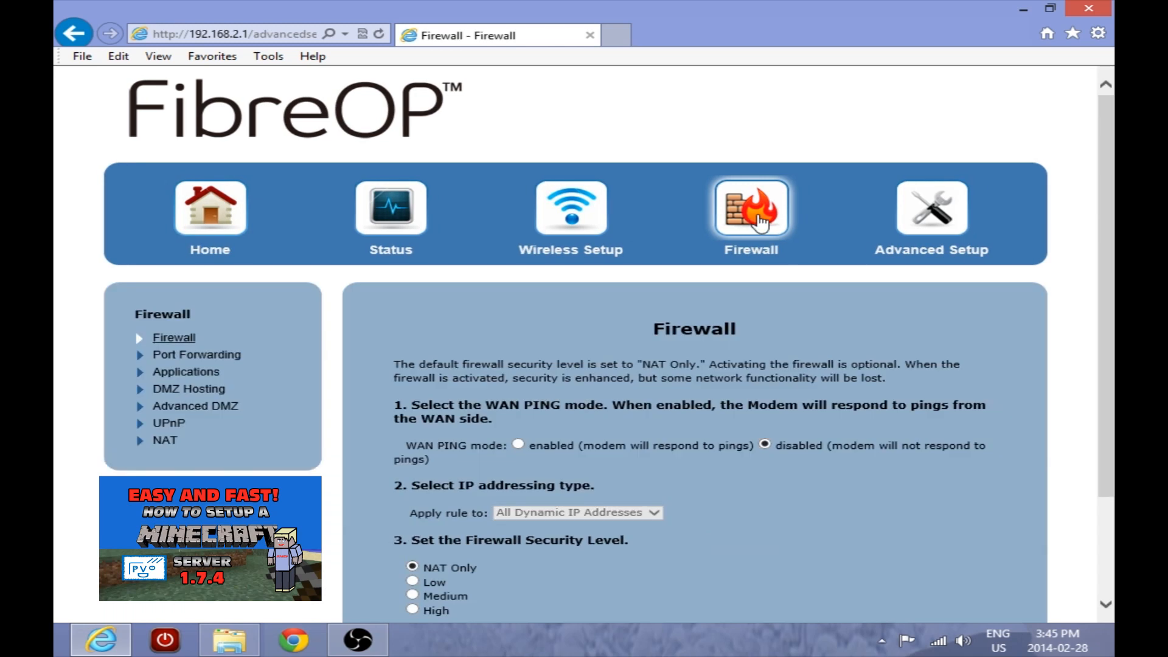
mouse_move(205, 358)
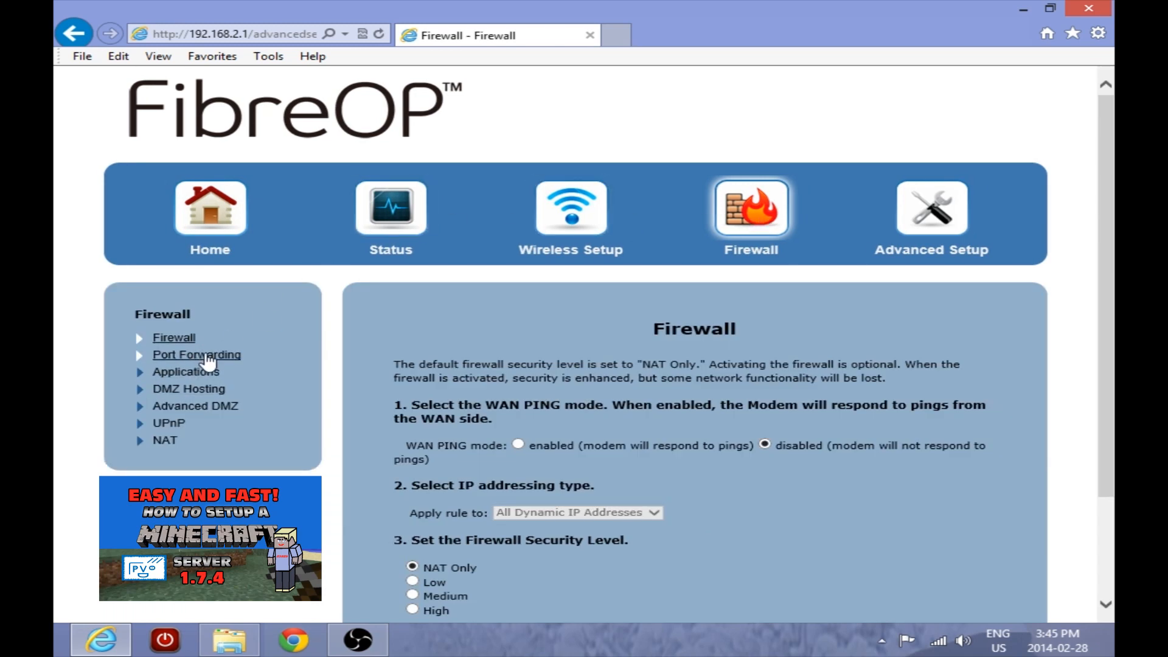
Open Port Forwarding and select device pc (192.168.2.16) for a new rule.
left_click(196, 354)
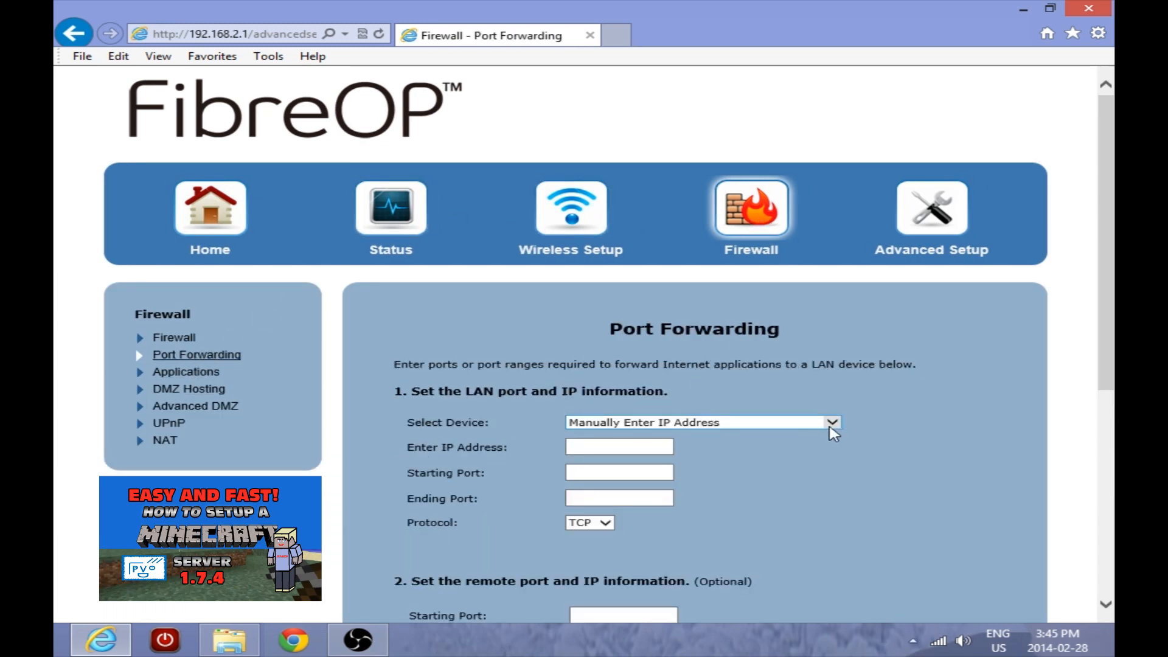
left_click(831, 422)
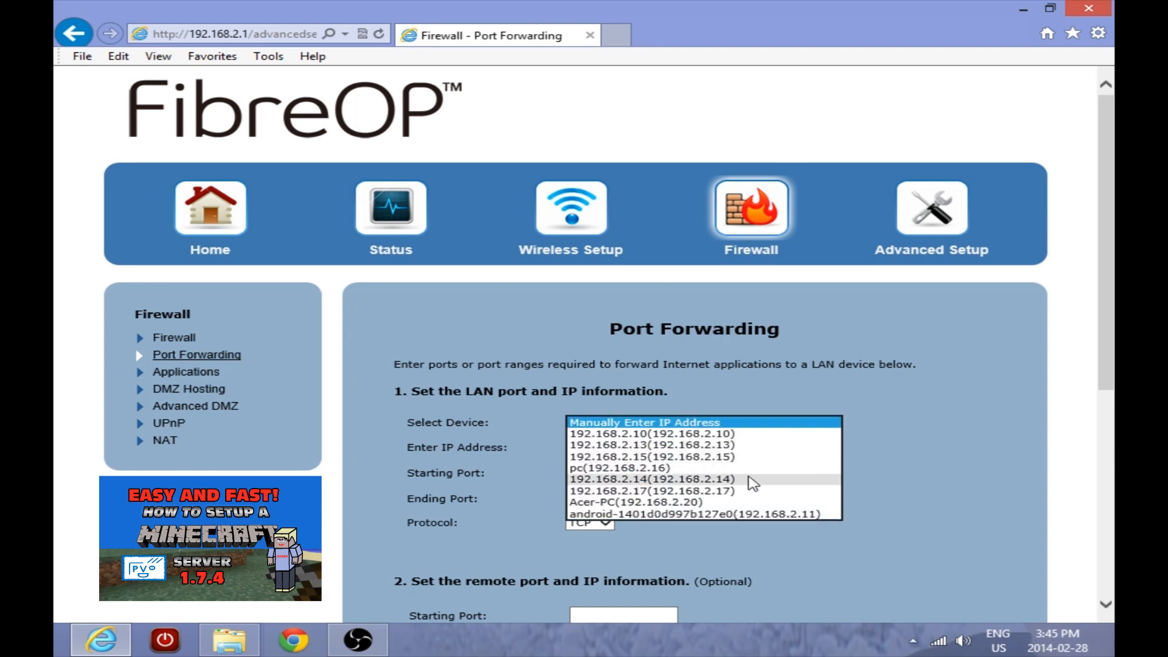
left_click(618, 467)
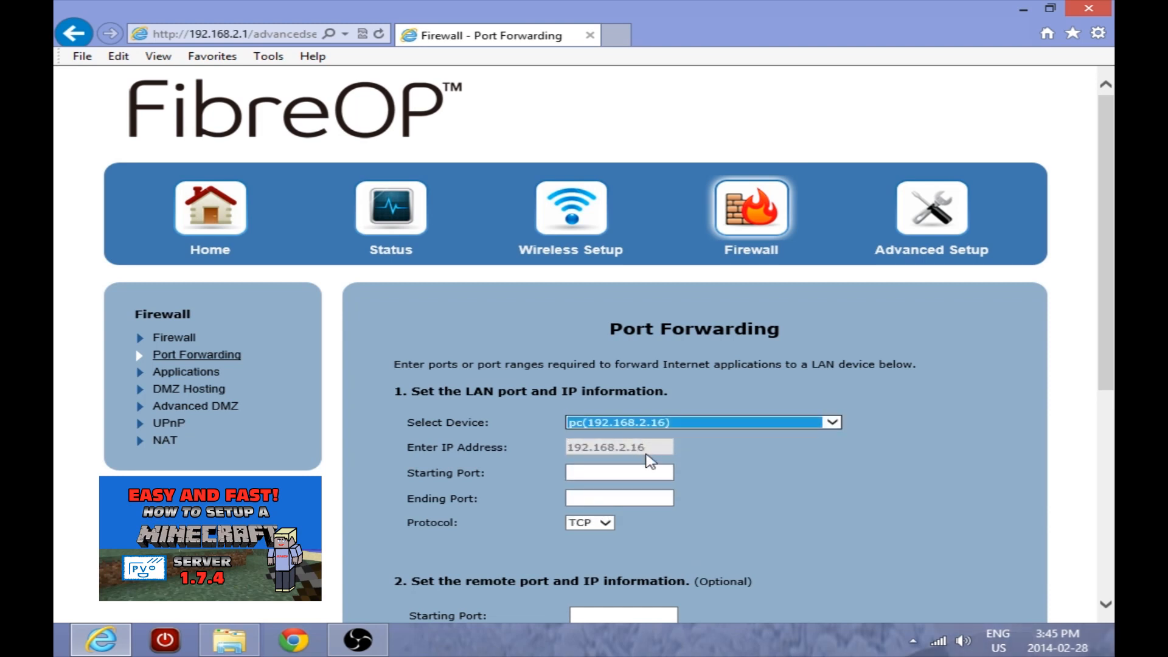
left_click(618, 472)
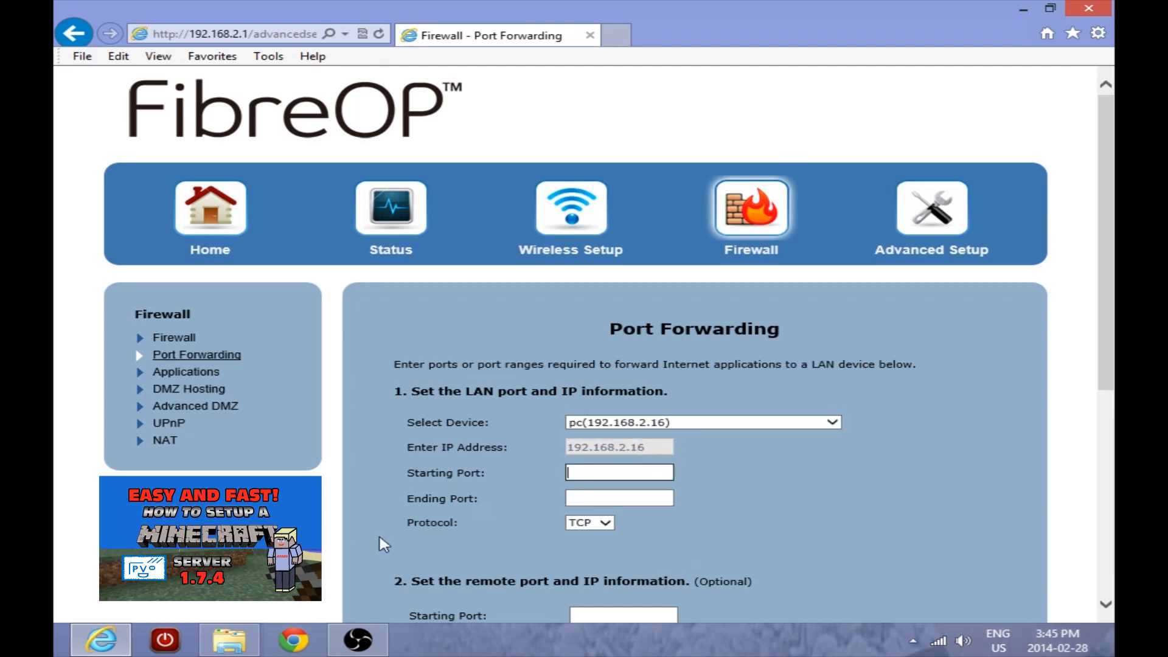
Open, close and reopen the server properties file from the Minecraft Server 2 folder.
left_click(228, 639)
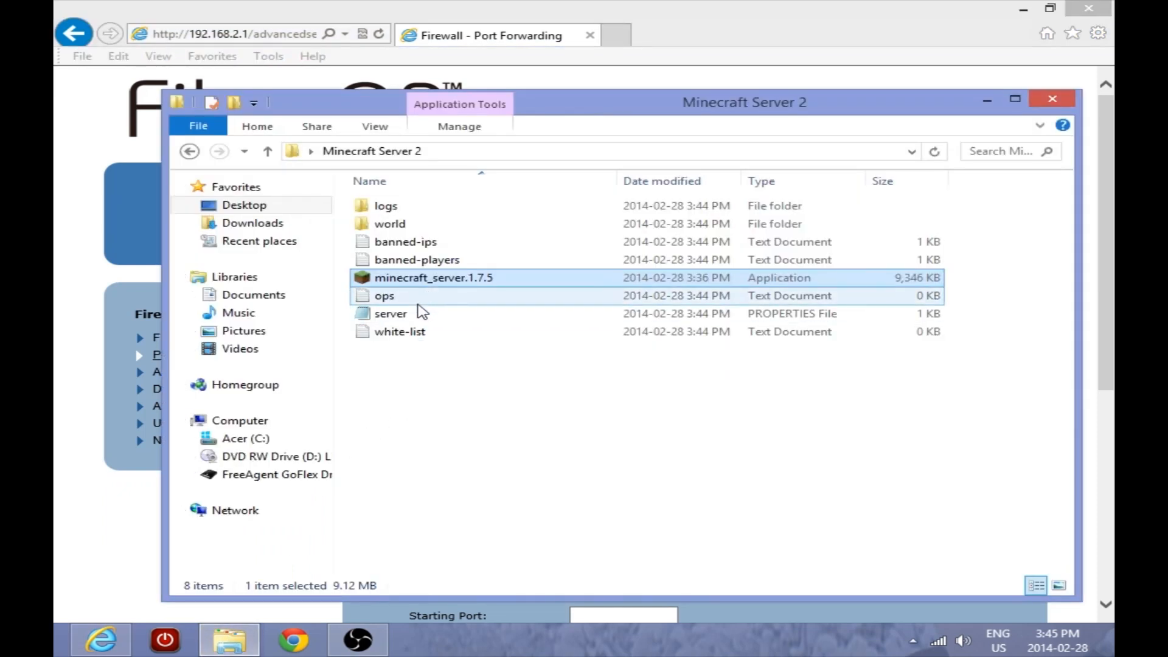
double_click(390, 312)
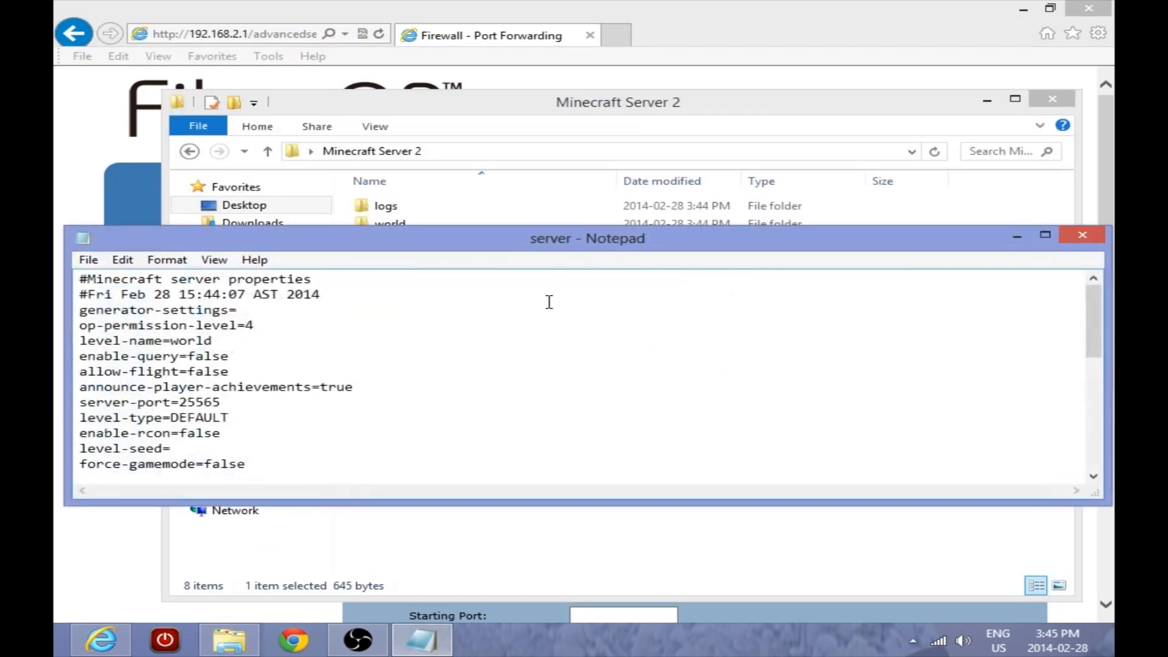
mouse_move(1044, 235)
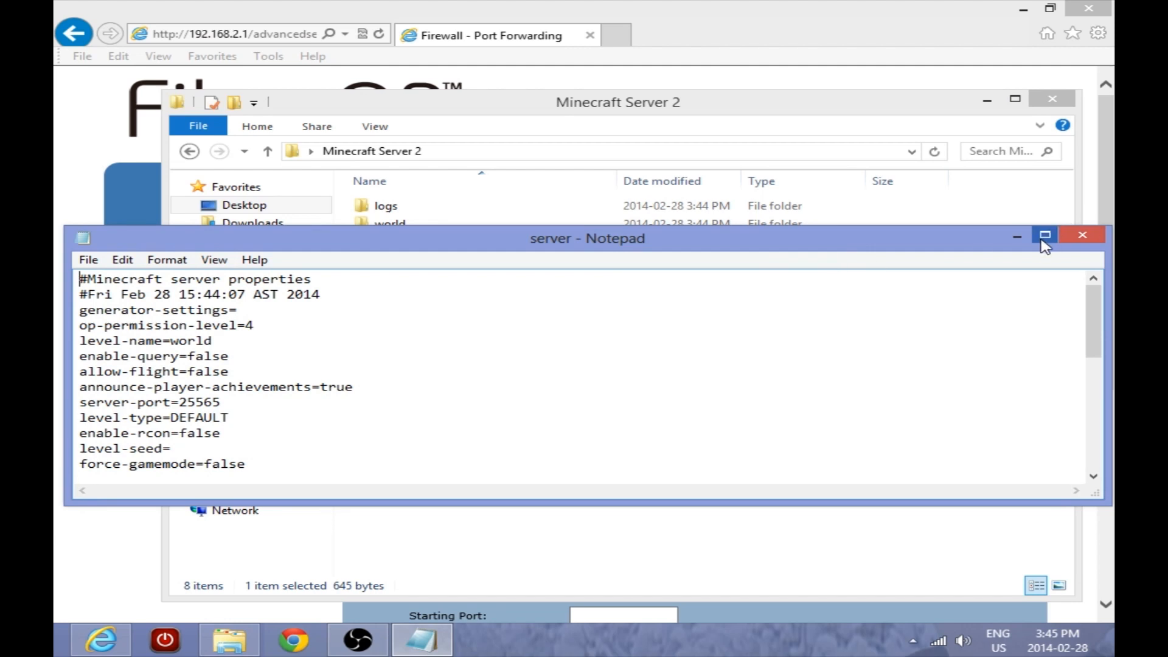
mouse_move(1082, 235)
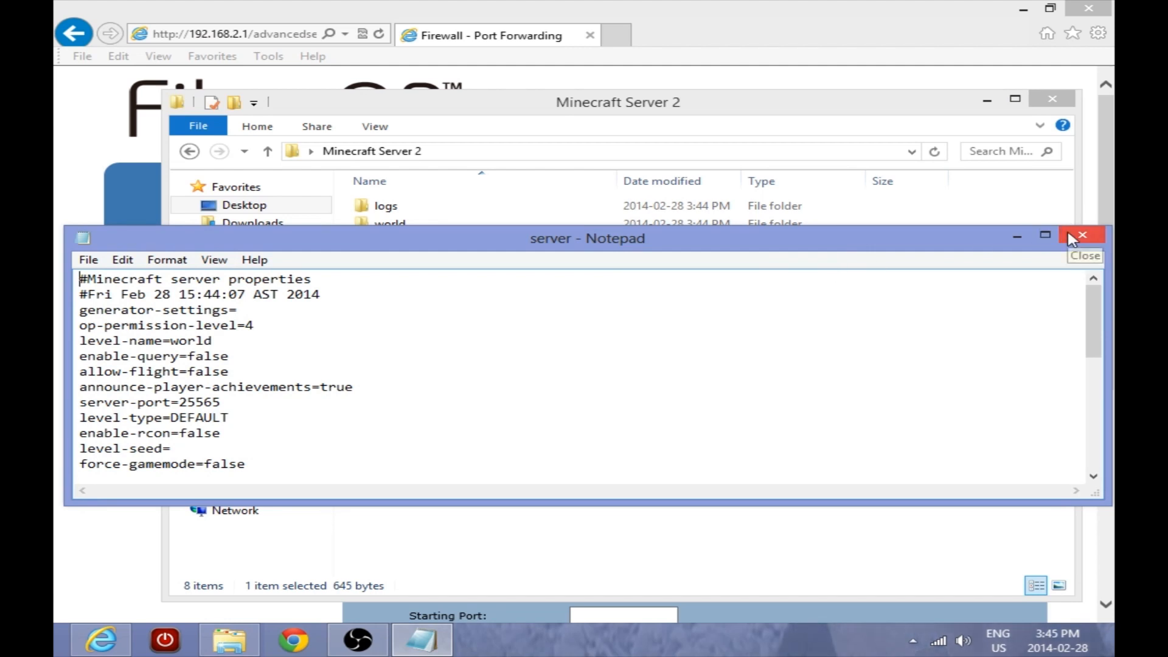
left_click(1080, 235)
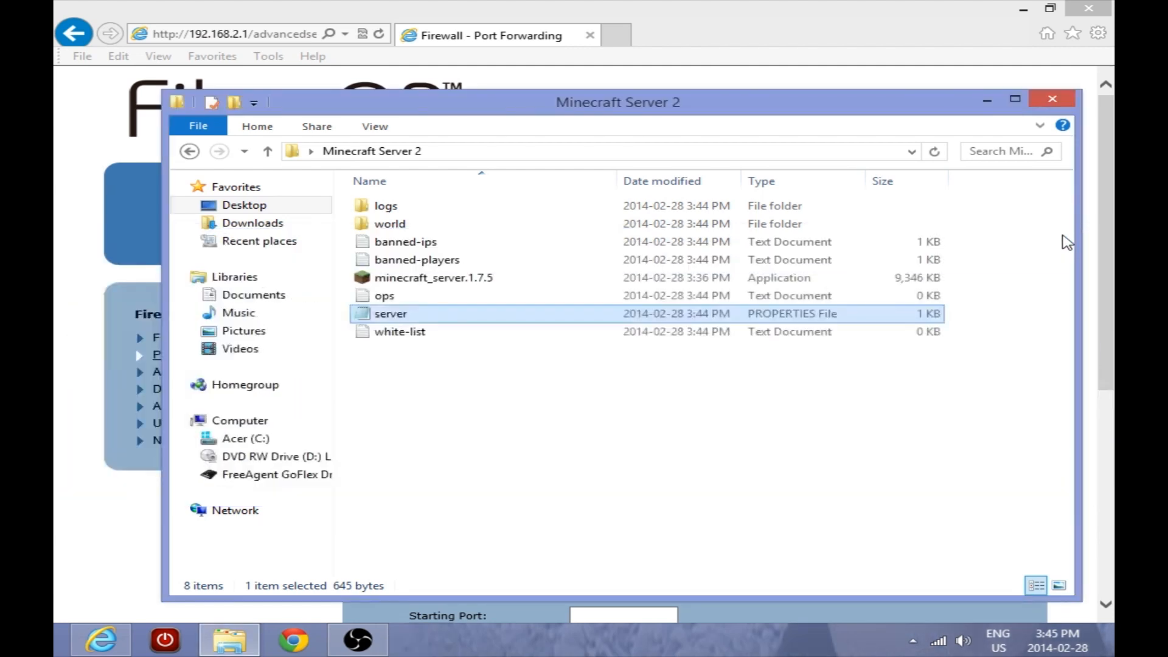
double_click(390, 313)
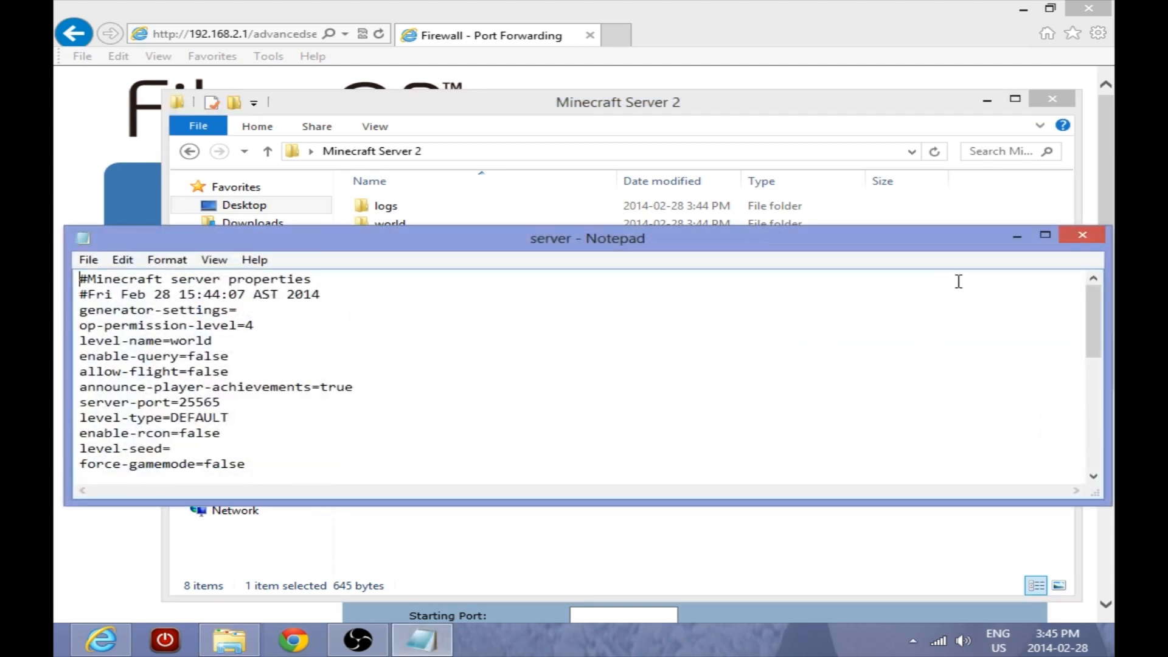
mouse_move(1069, 234)
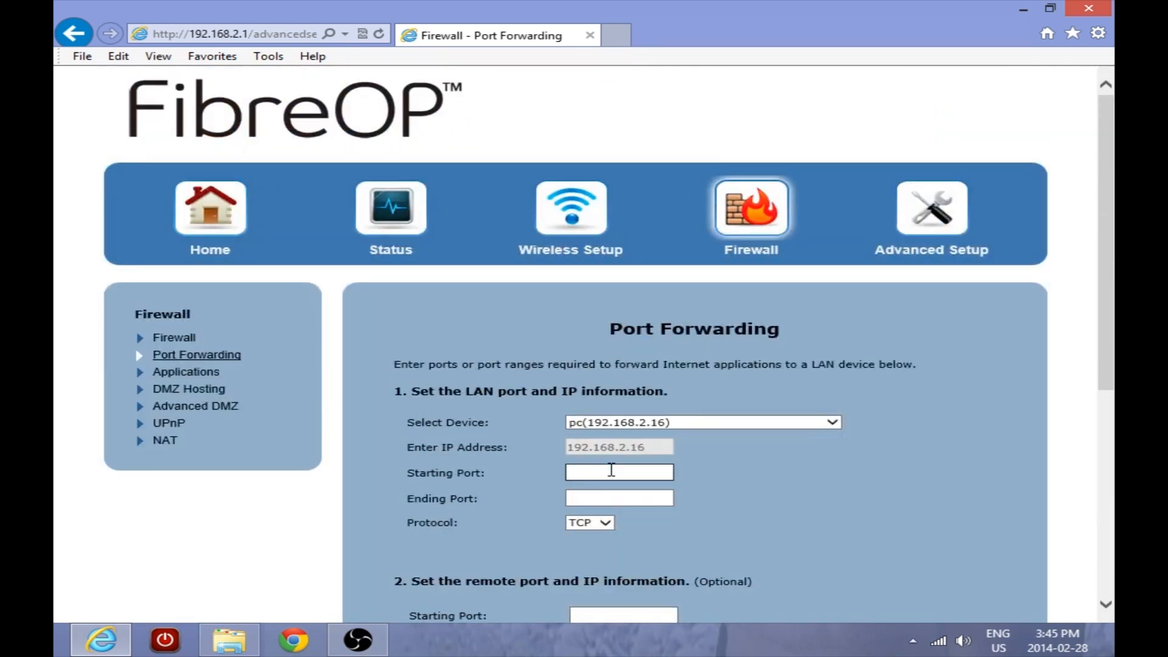
Add a TCP forwarding rule for port 25566 to 192.168.2.16.
type("25566")
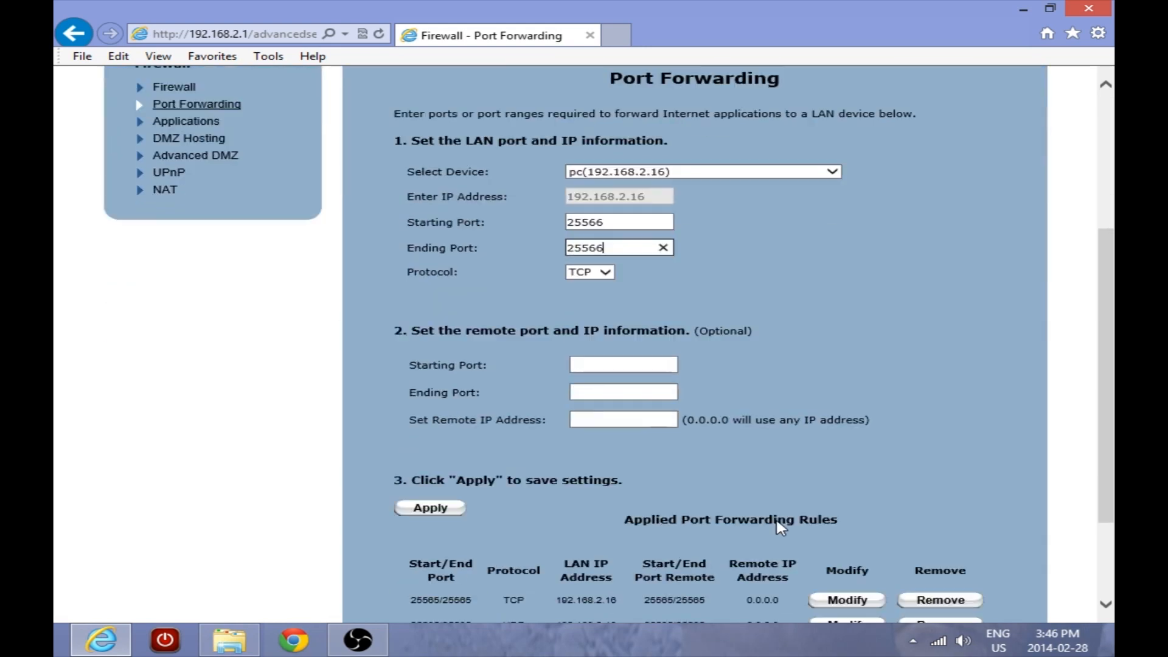
left_click(430, 507)
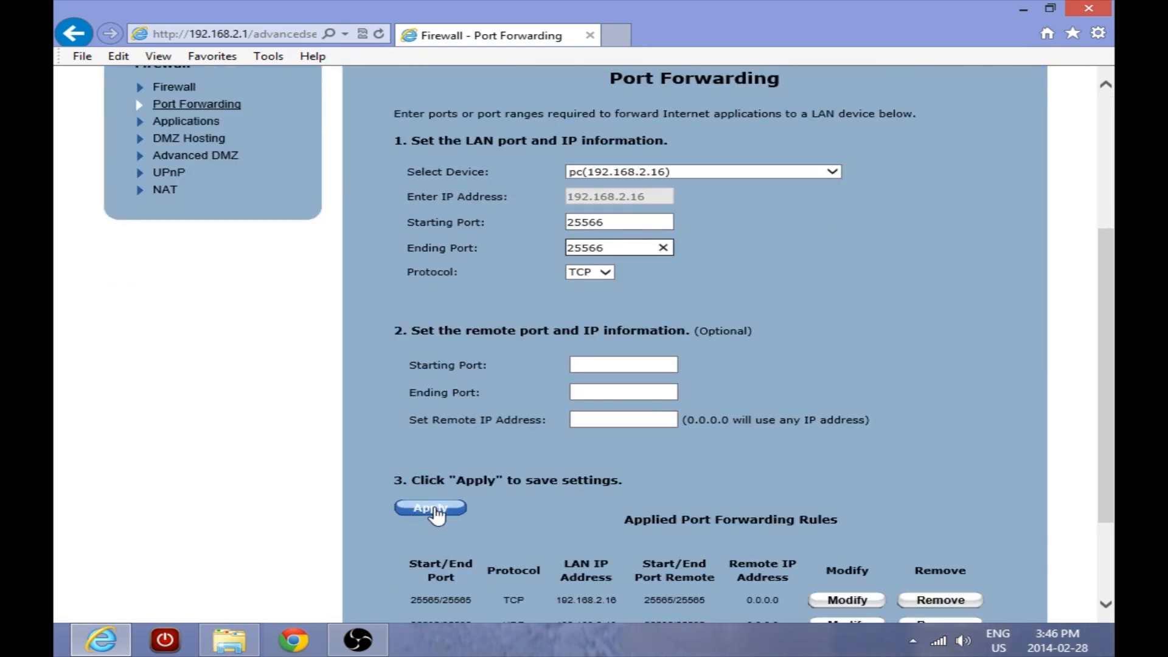
left_click(430, 508)
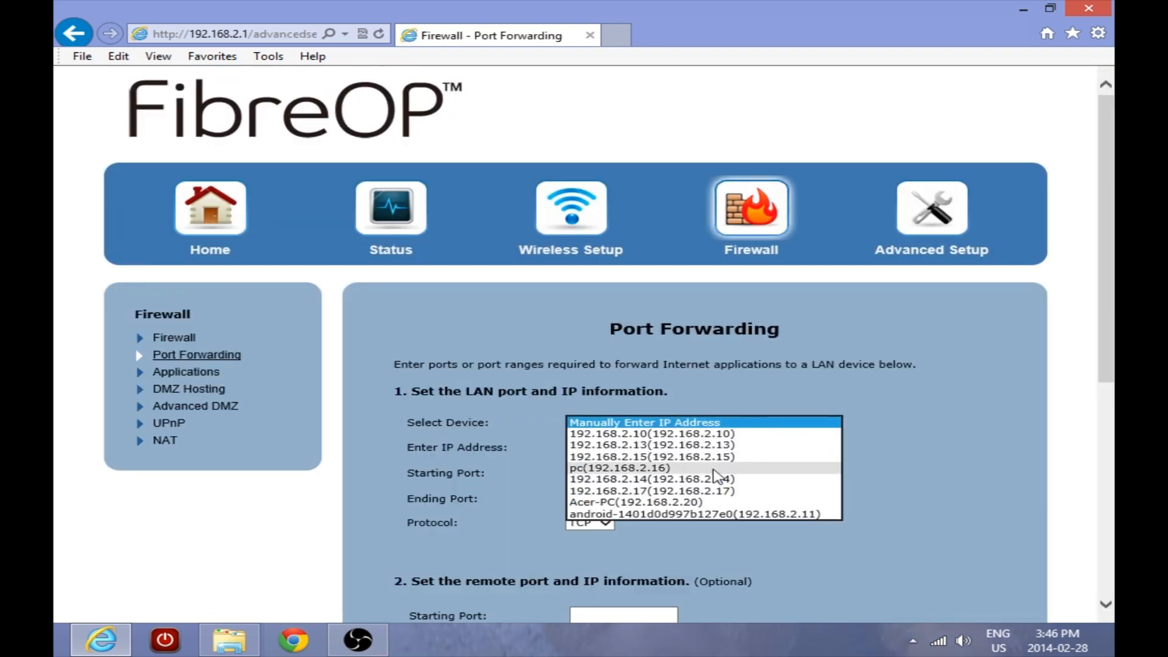
Add a UDP forwarding rule for port 25566 to 192.168.2.16.
left_click(621, 467)
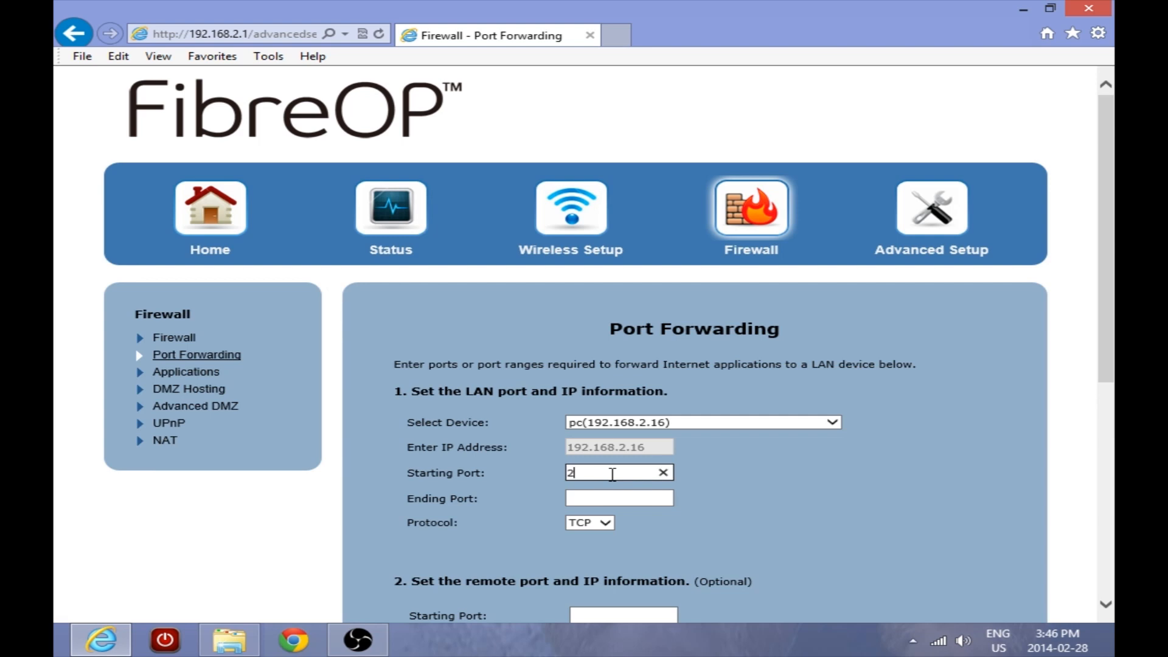
type("25566")
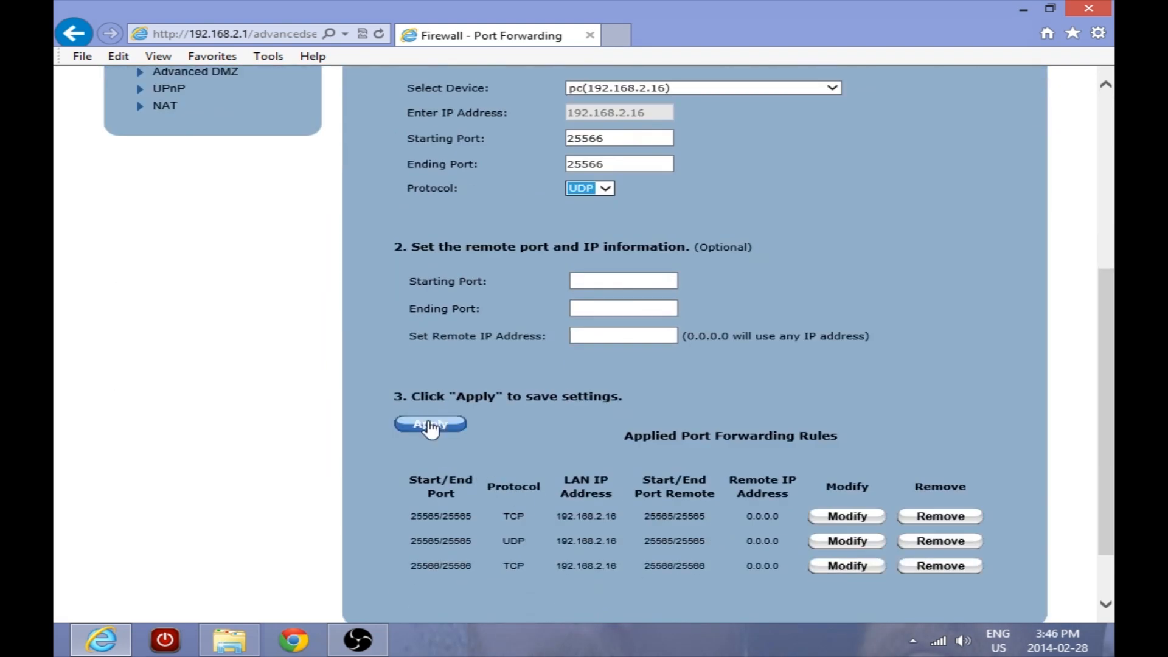
left_click(430, 425)
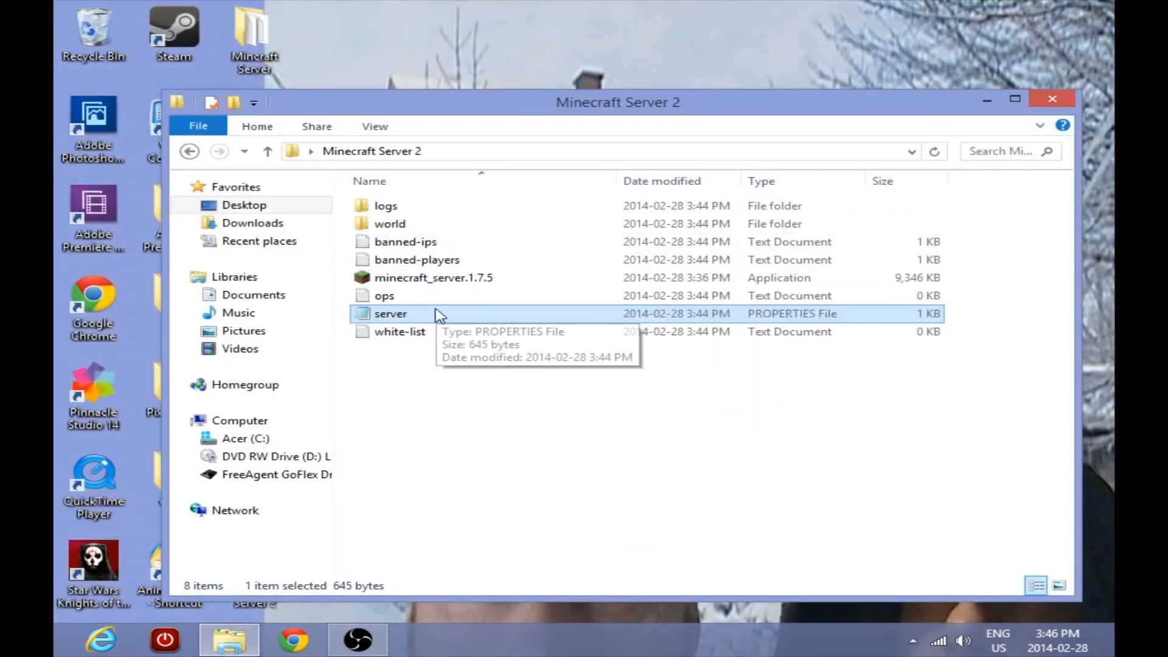
Set server-port=25566 in the server properties file and save it.
double_click(390, 312)
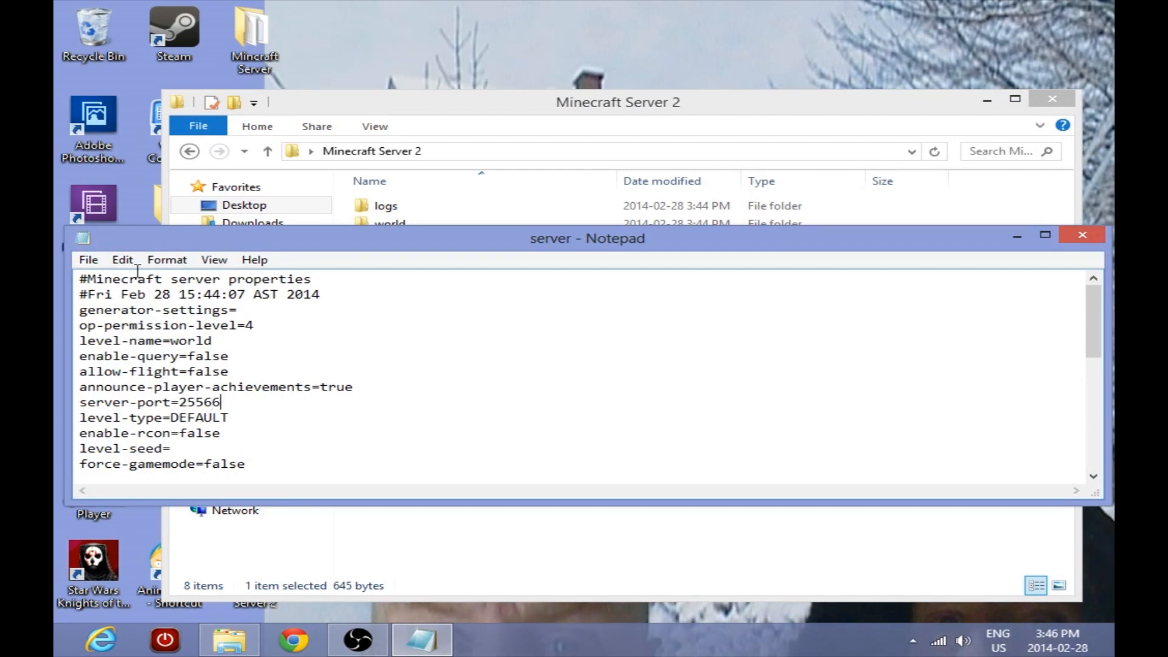
left_click(88, 259)
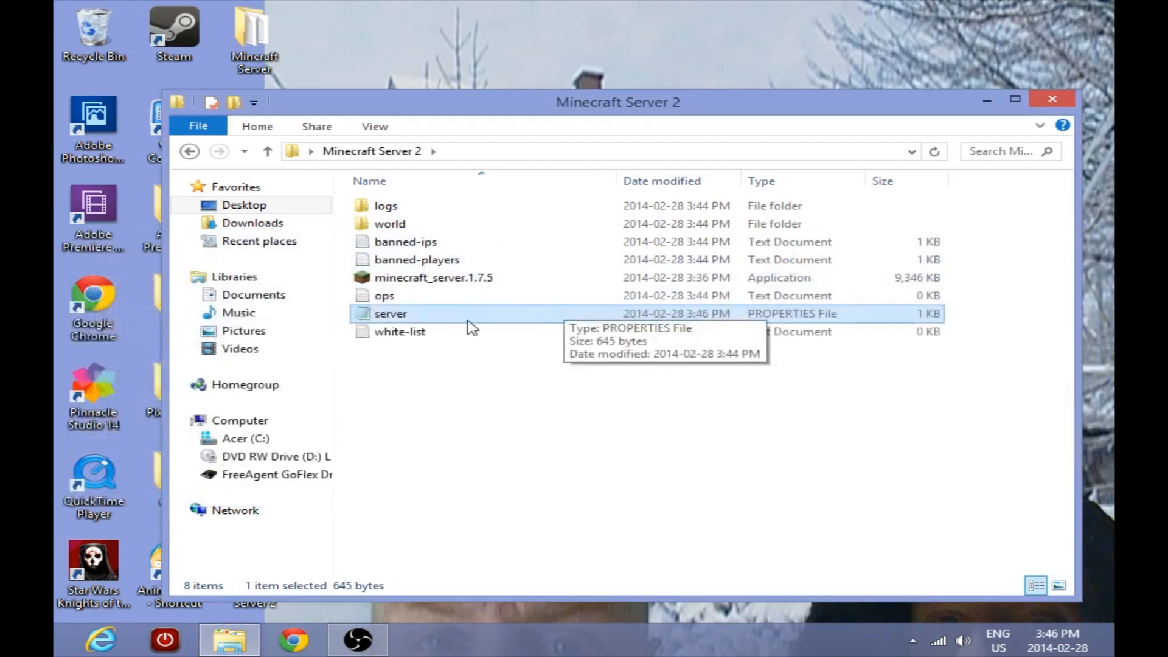
double_click(391, 313)
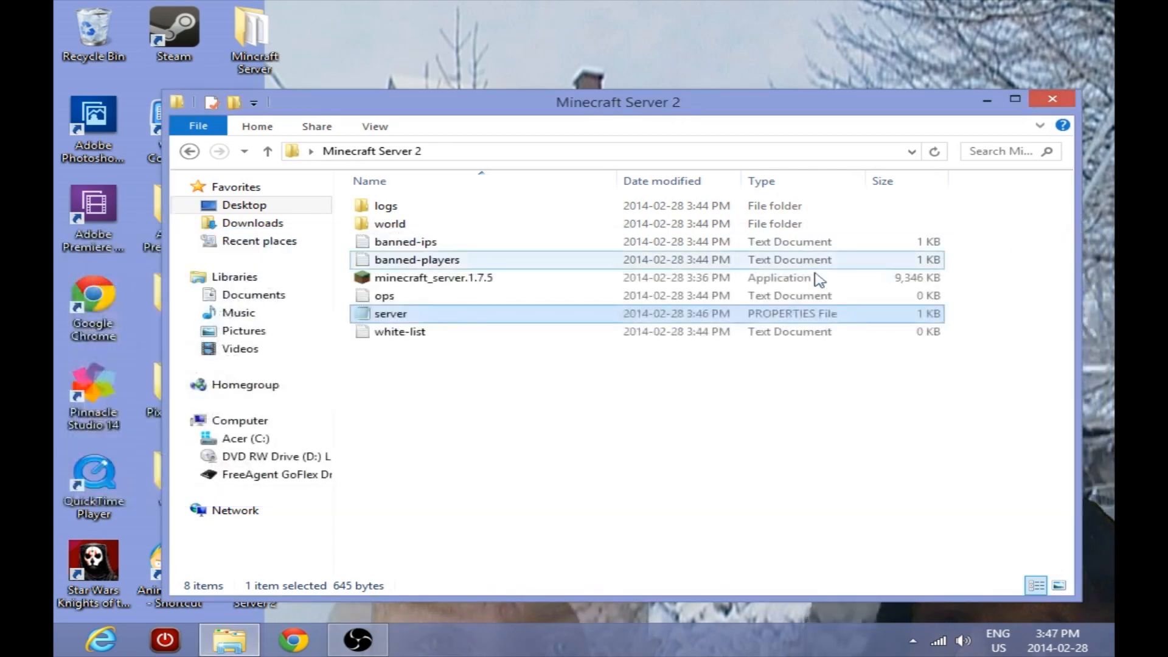
mouse_move(599, 322)
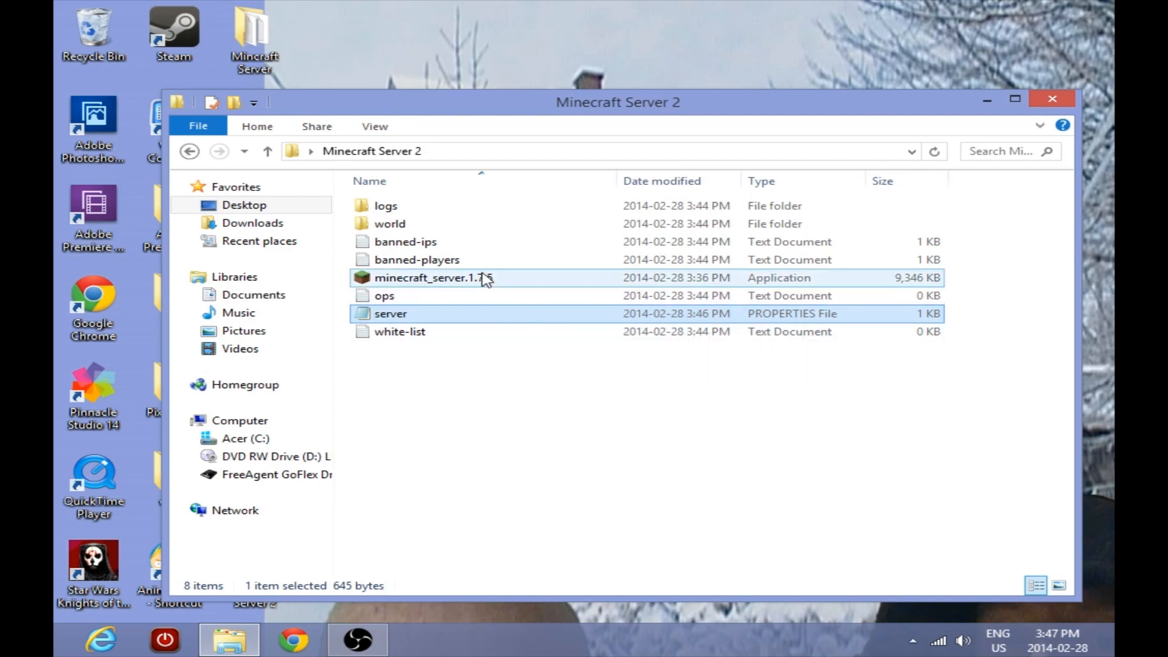
Run minecraft_server.1.7.5 from Minecraft Server 2, then press Play in the launcher.
left_click(428, 277)
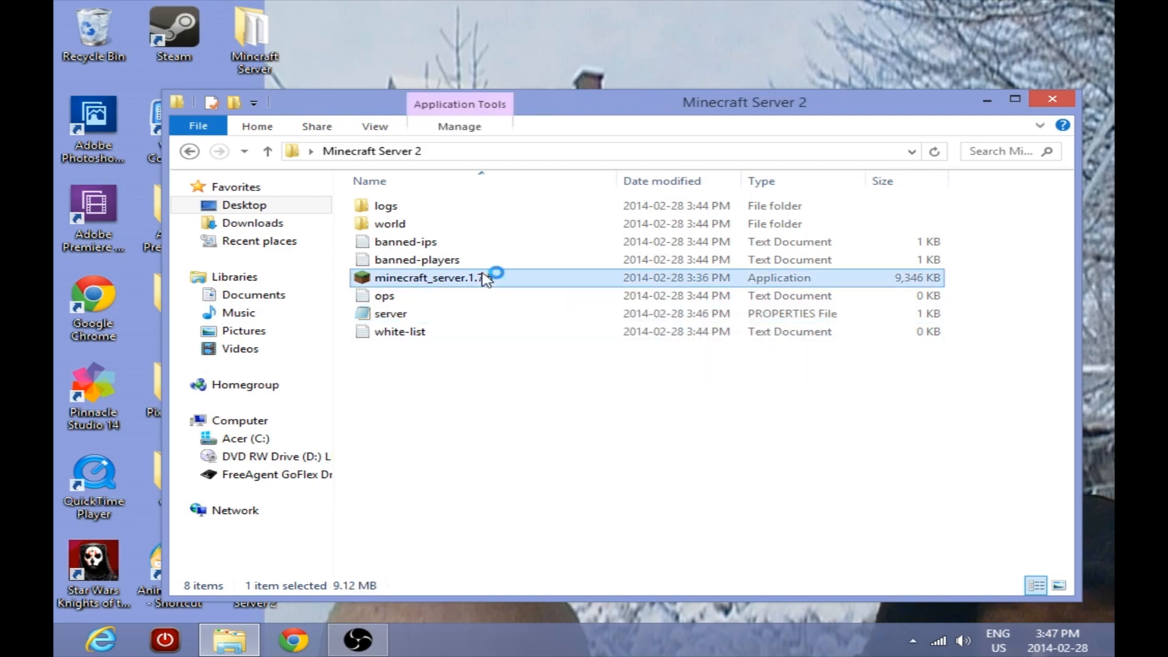
double_click(429, 277)
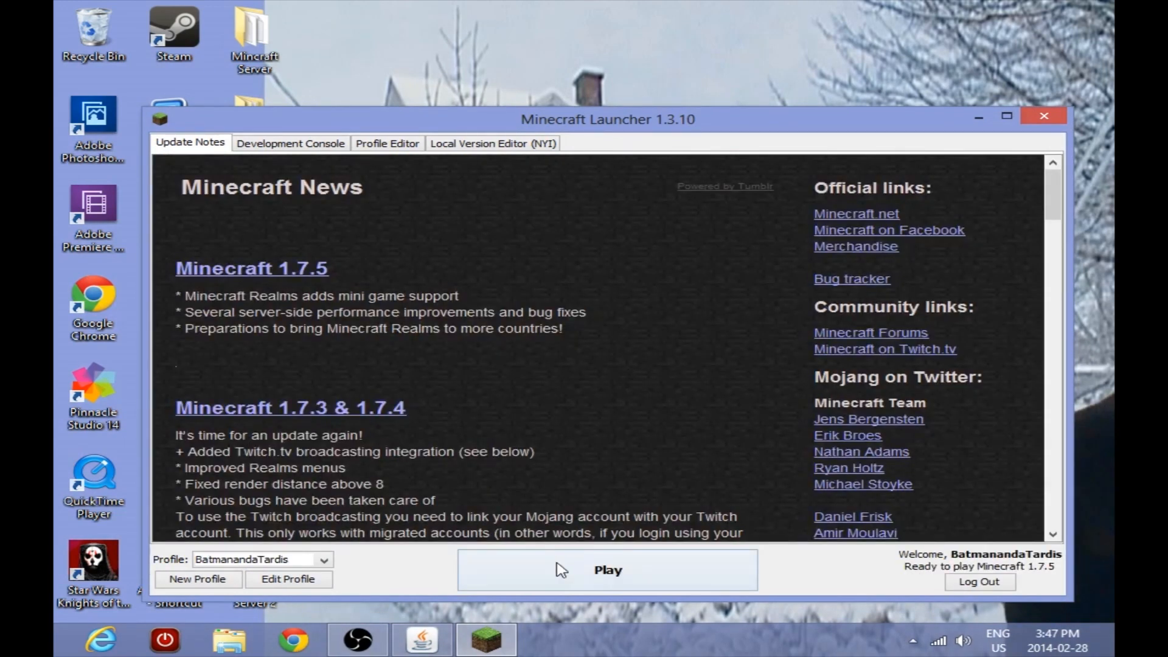
left_click(607, 570)
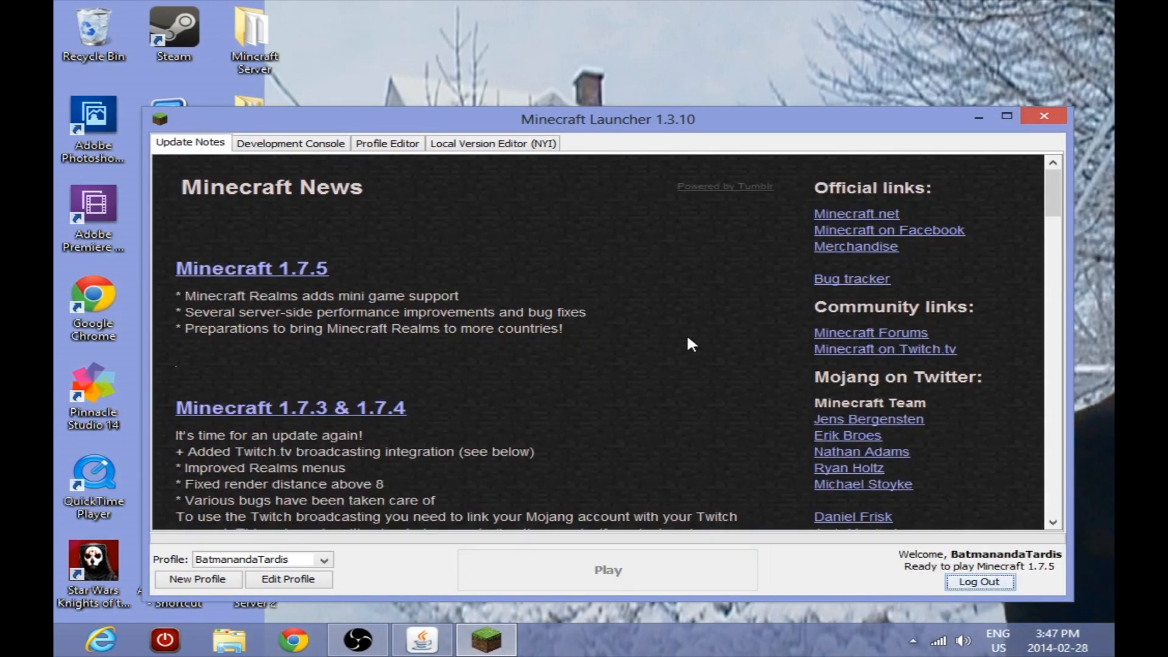
left_click(607, 570)
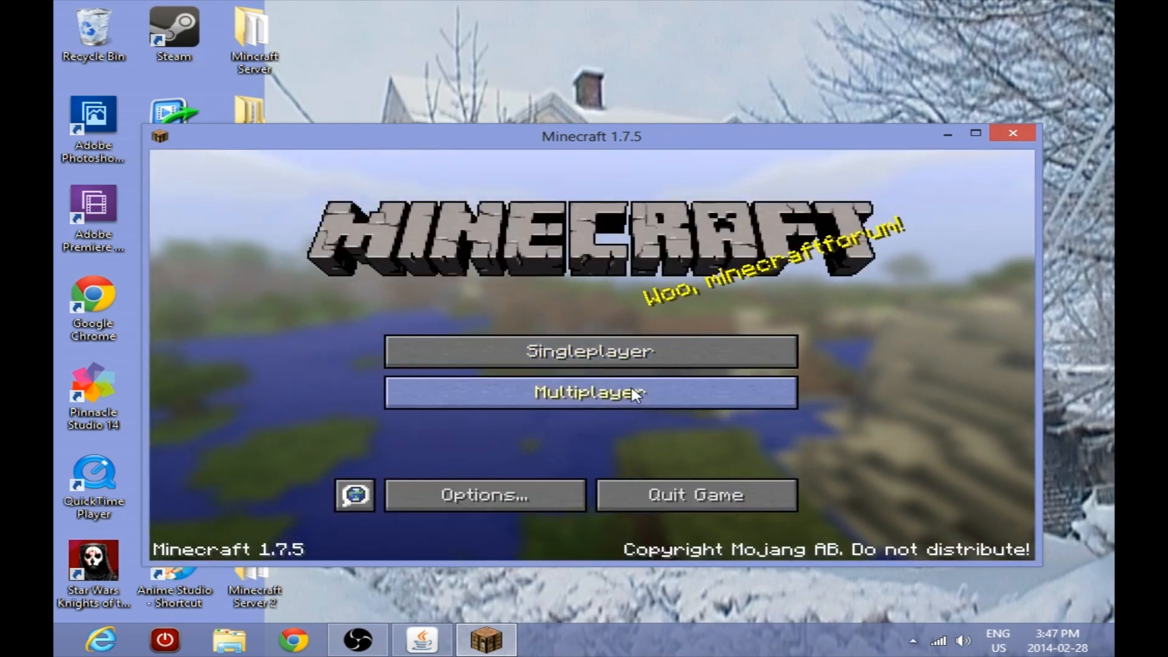
Direct-connect to 192.168.2.16:25566, join, then bring up the game menu.
left_click(590, 393)
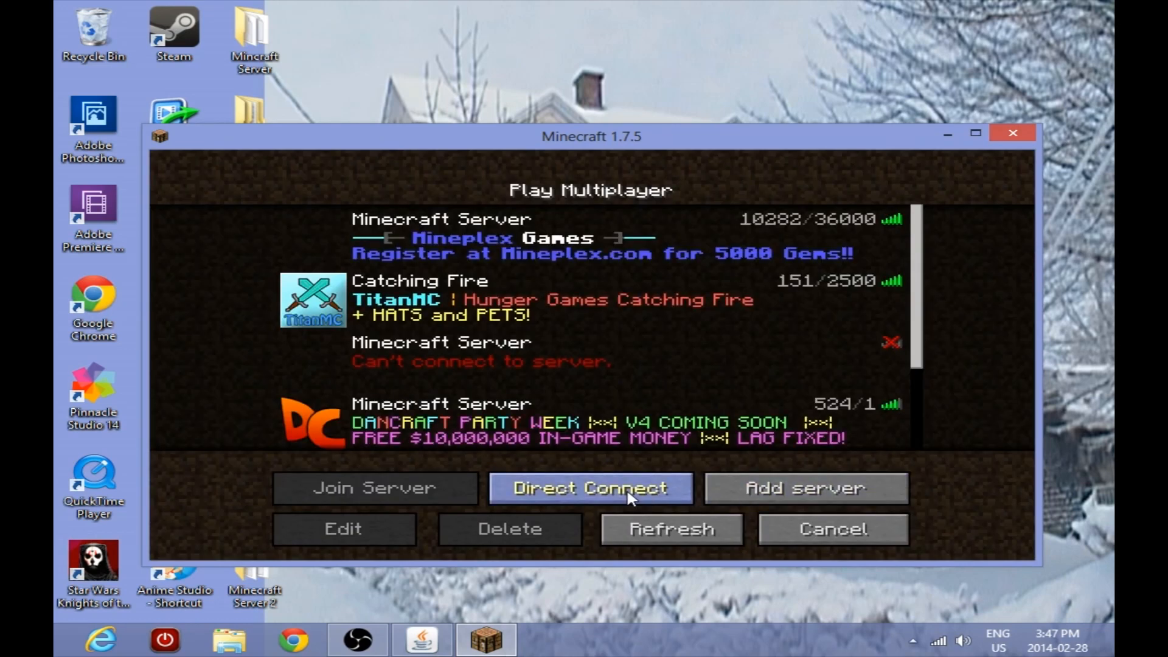
left_click(590, 487)
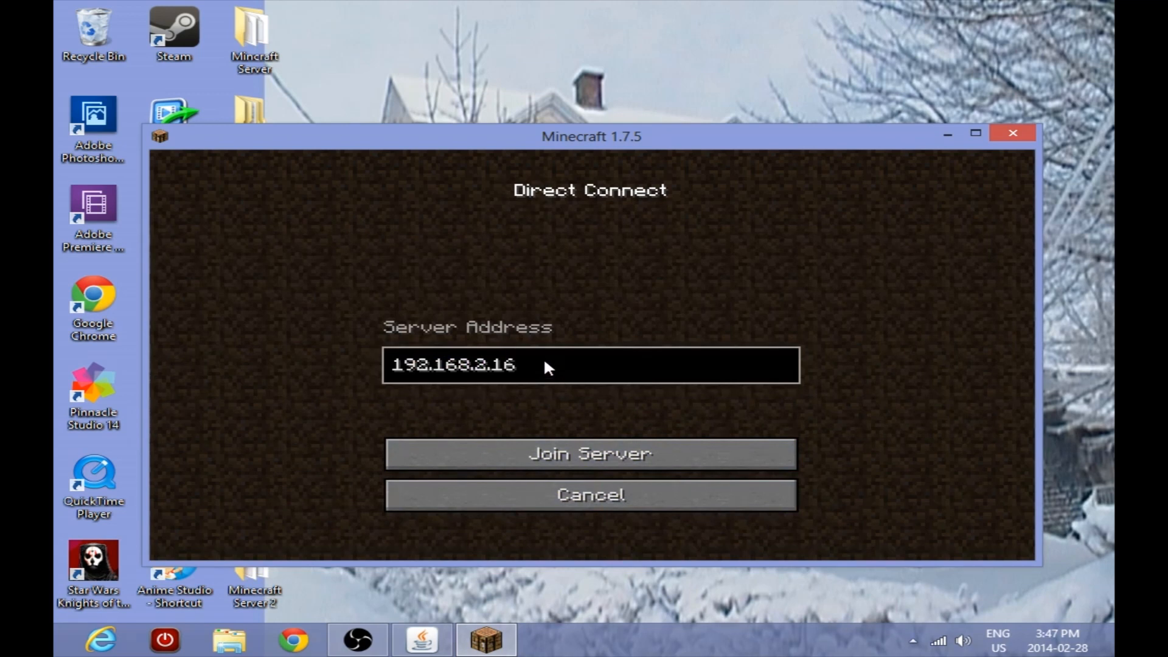
type(":")
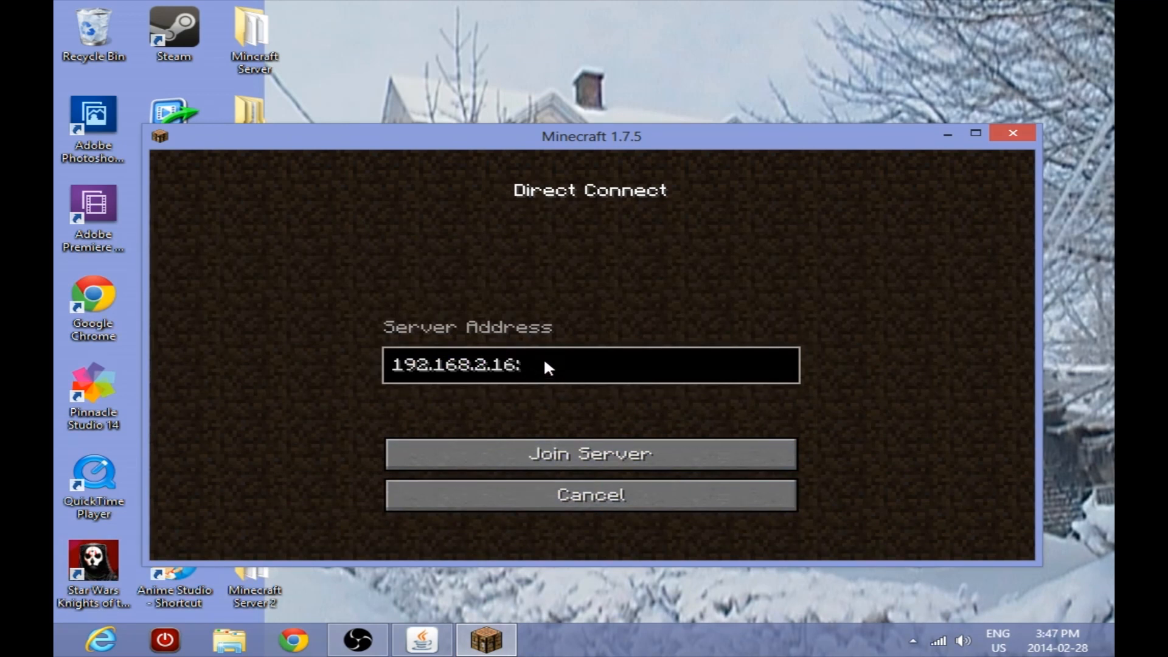
type("25566")
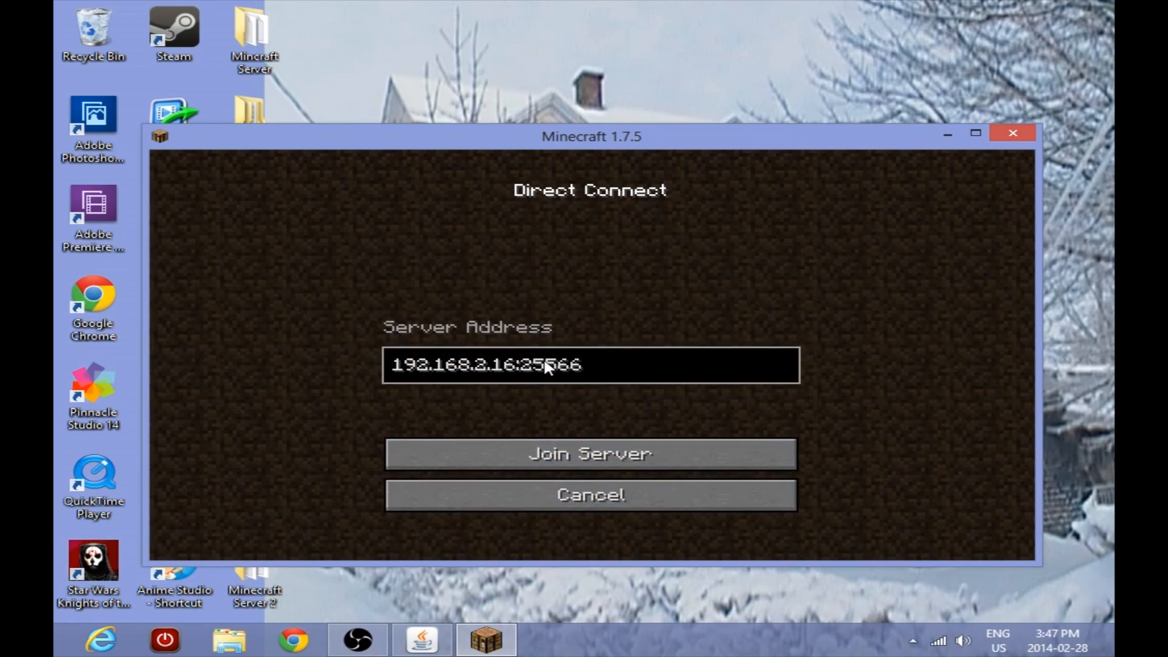
left_click(590, 454)
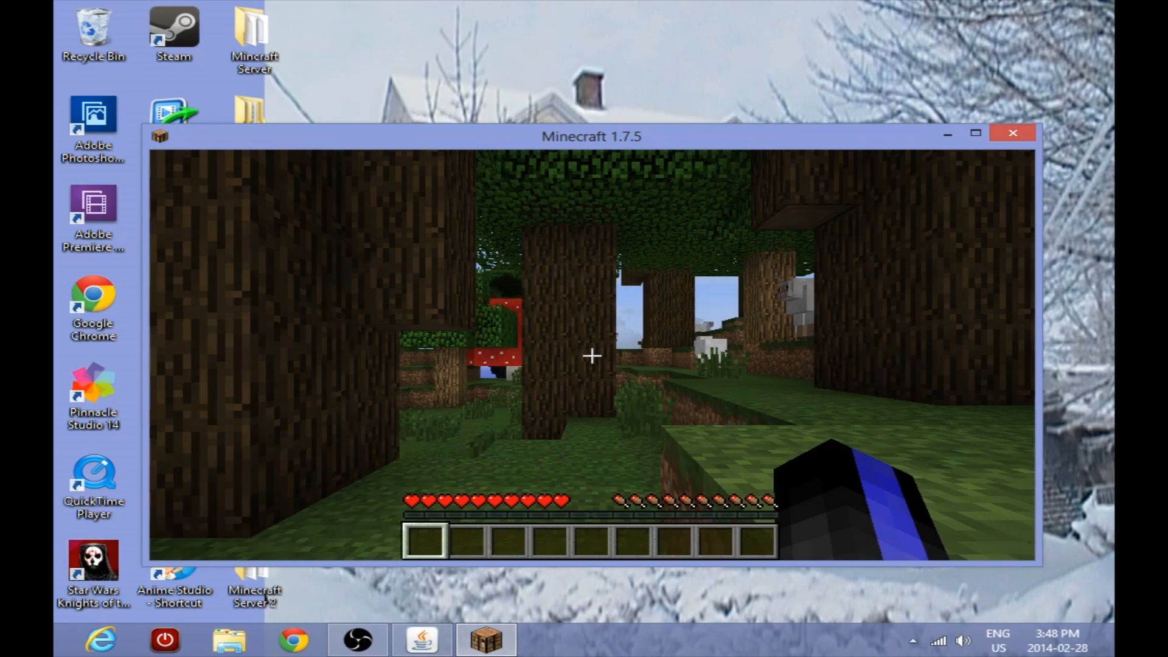
key("Escape")
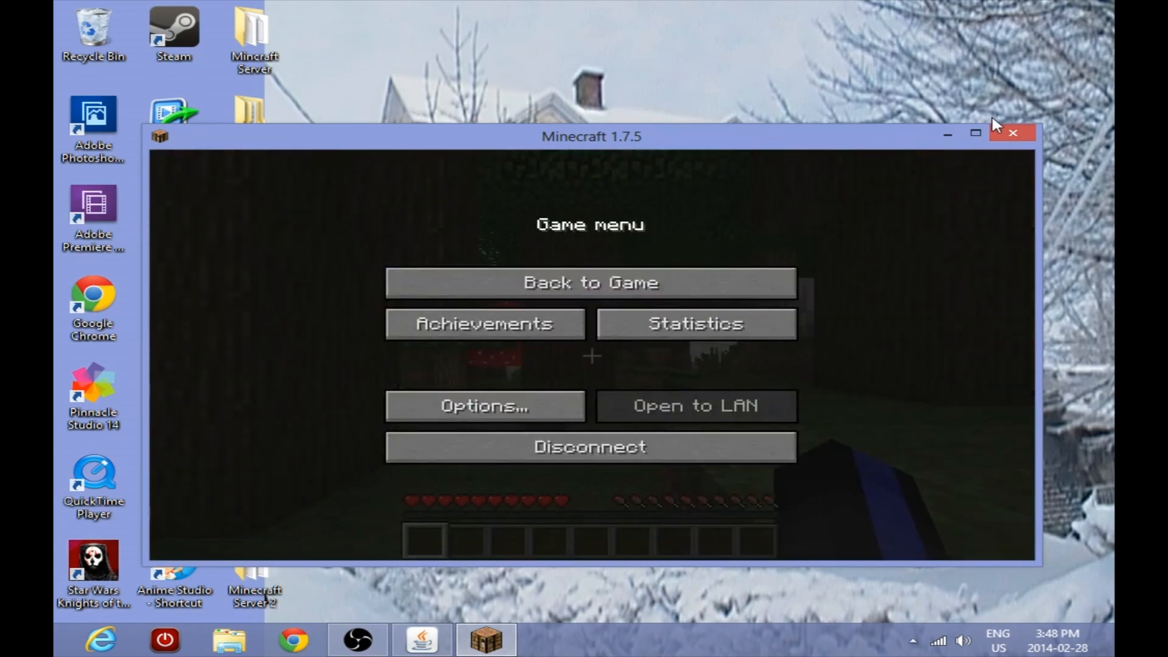